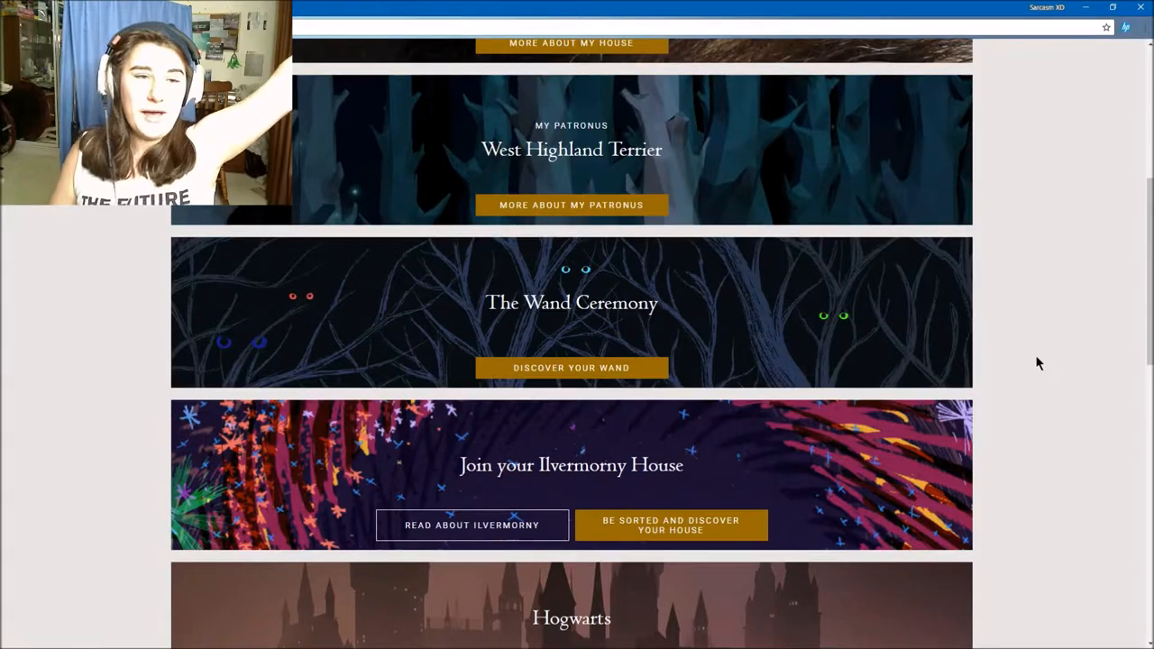
mouse_move(570, 368)
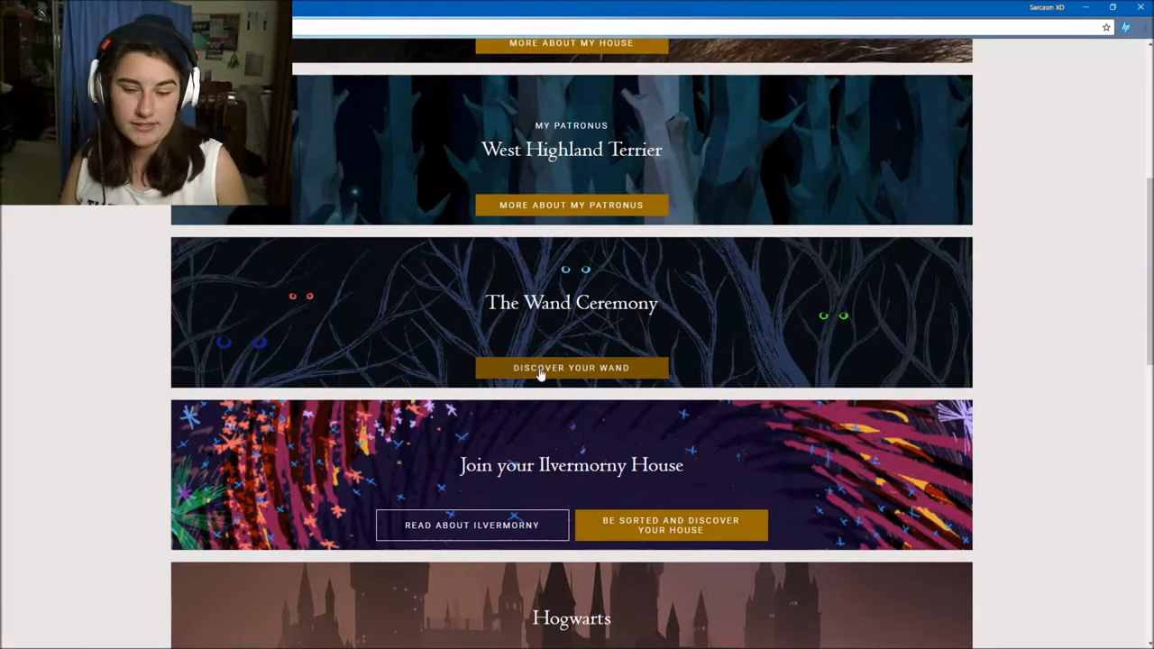
Start 'Discover your wand' from The Wand Ceremony banner on the profile.
click(570, 368)
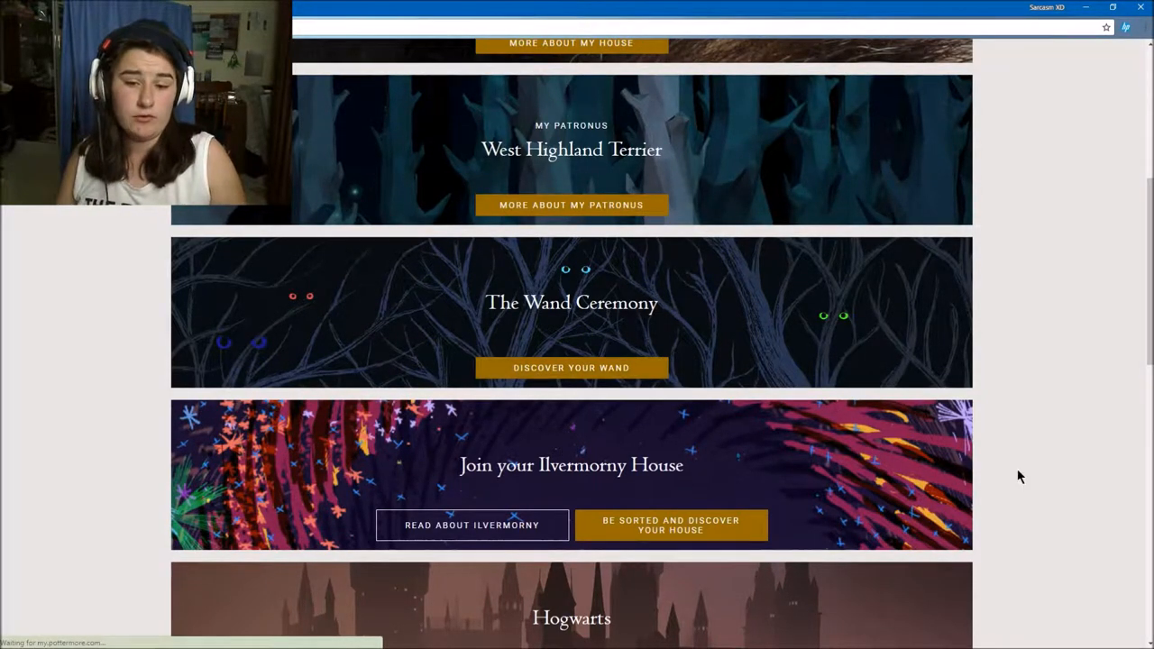
click(570, 368)
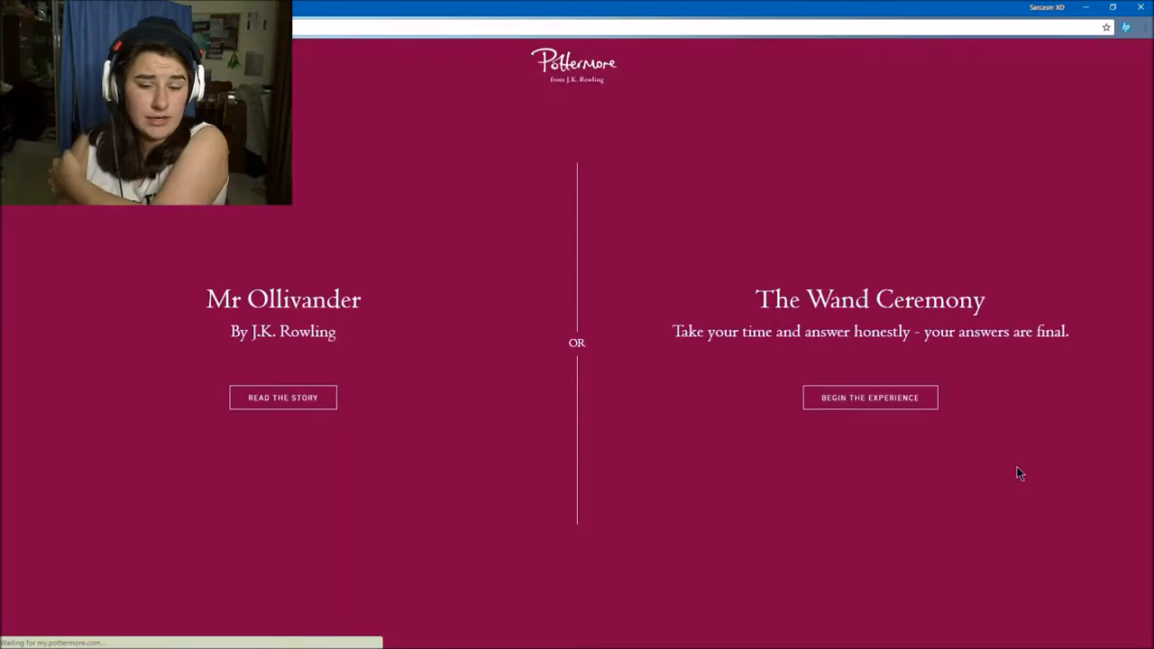
mouse_move(869, 398)
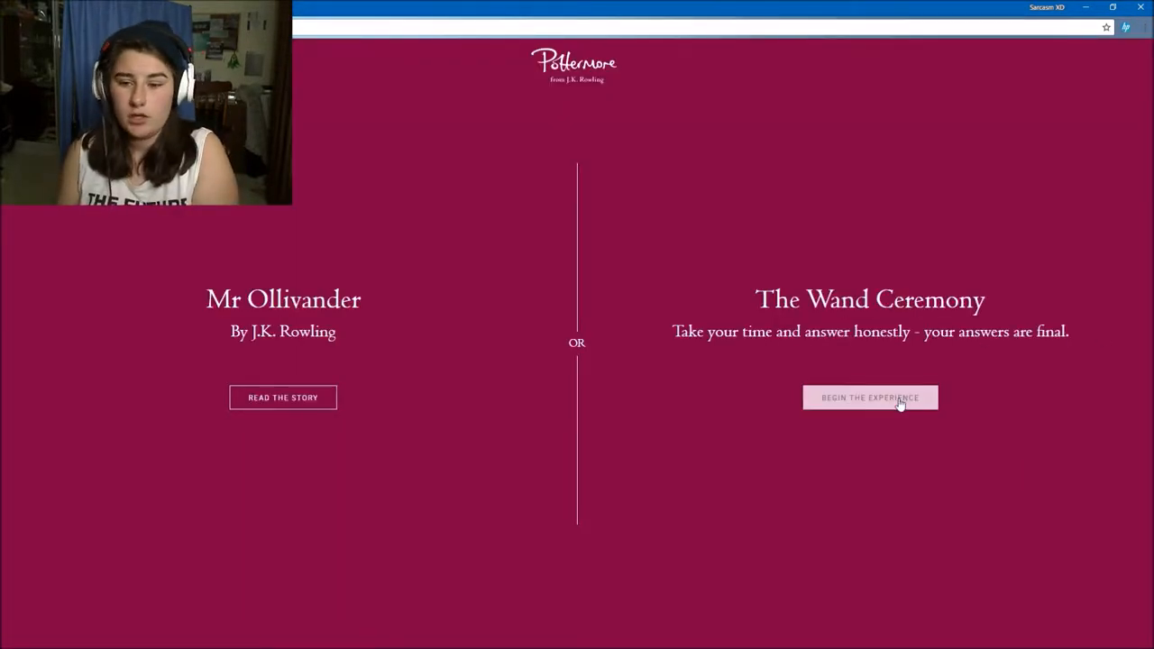
Begin the Wand Ceremony quiz and cycle the height answers to Tall.
click(870, 399)
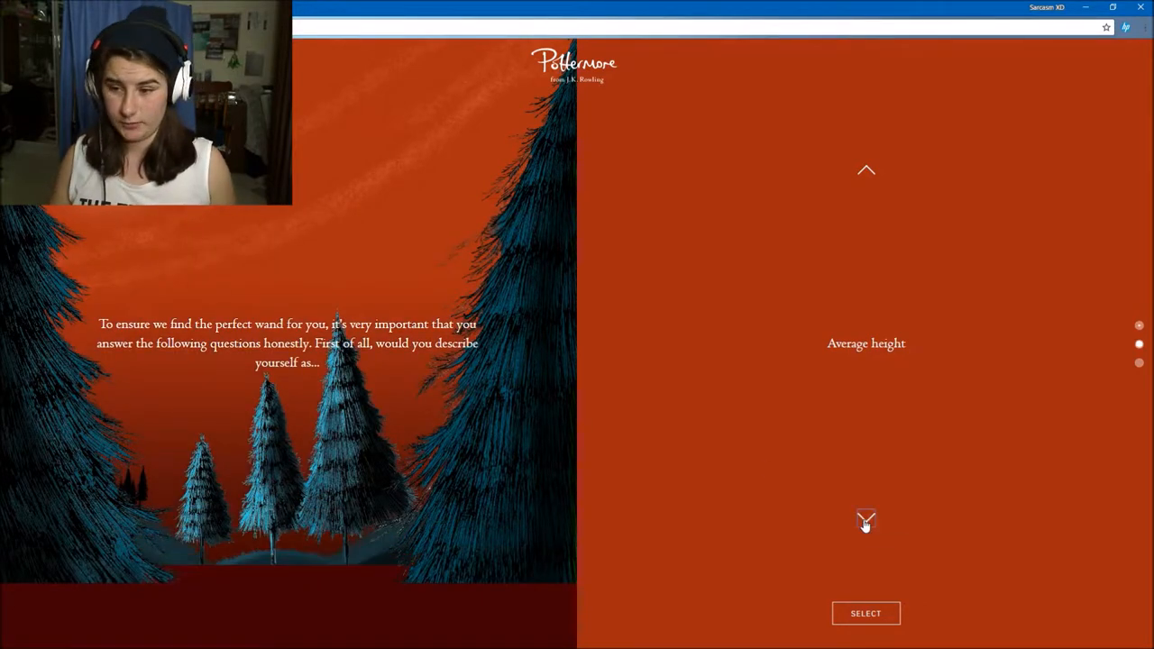
click(866, 520)
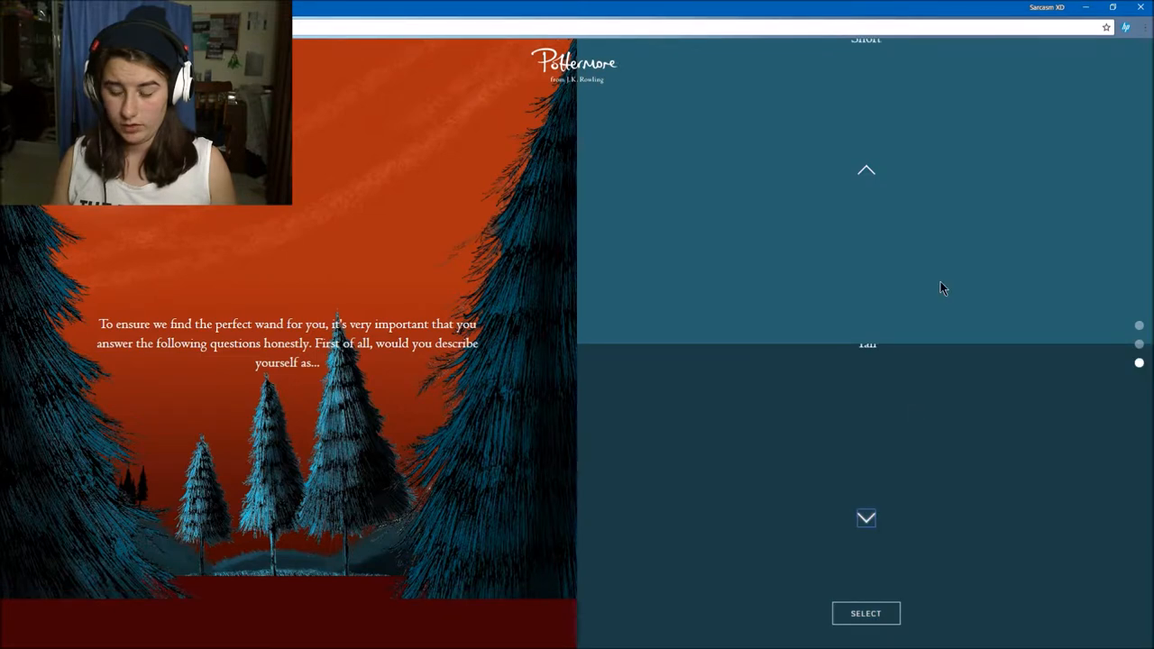
click(866, 170)
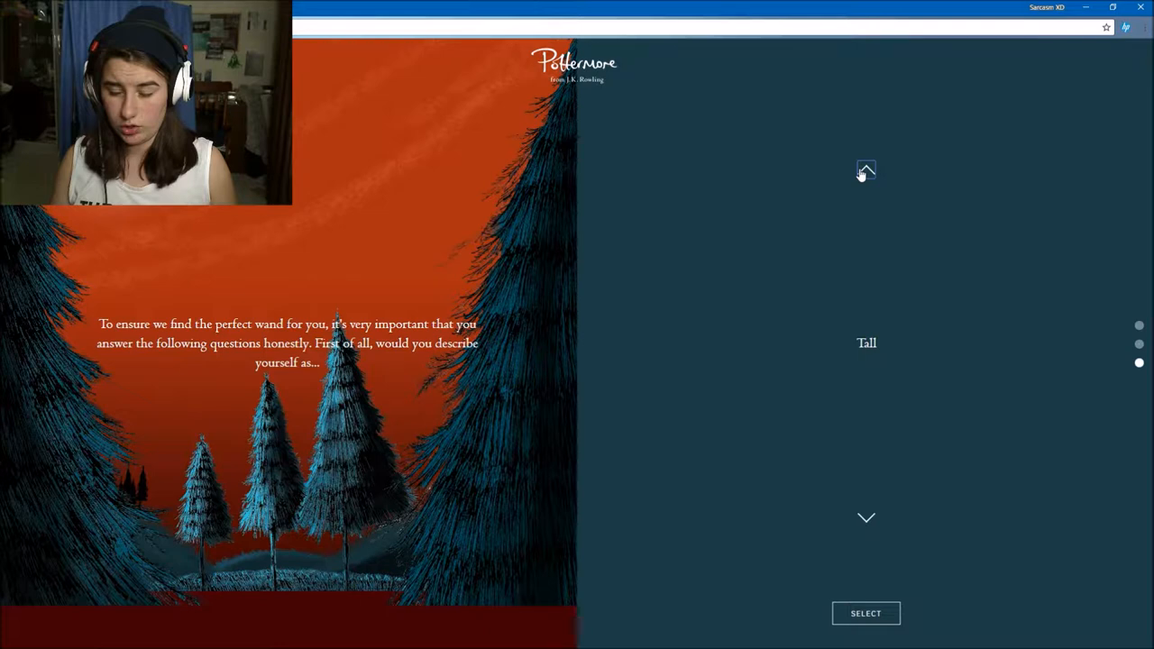
Submit Tall for height and browse through the pride answers.
click(866, 613)
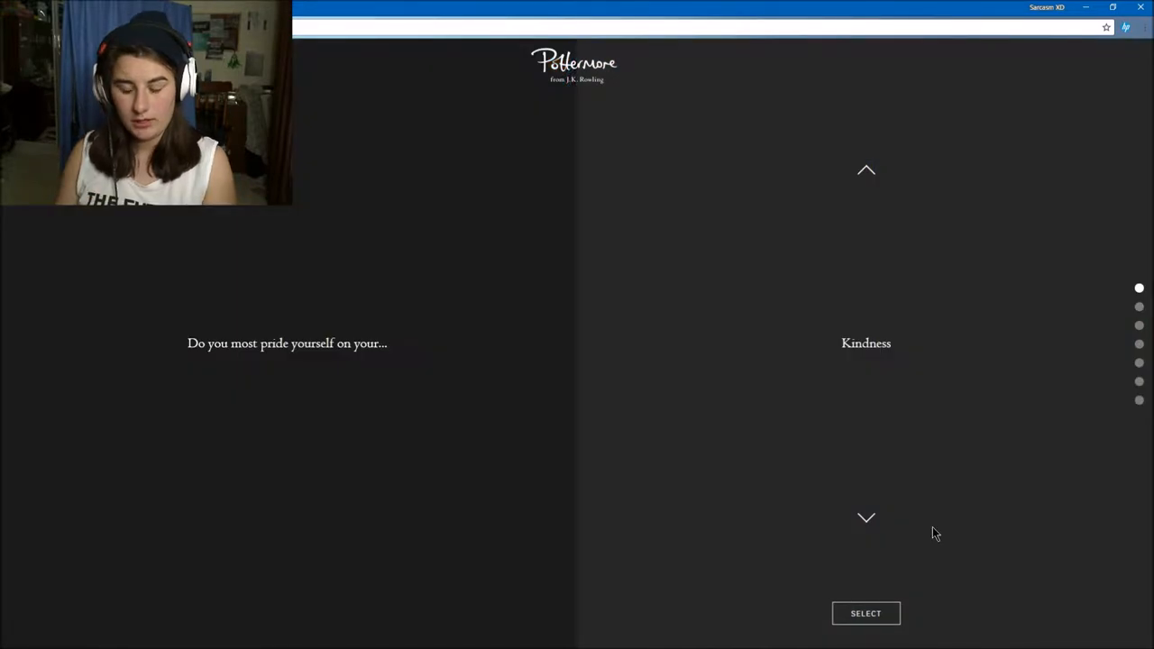
mouse_move(867, 520)
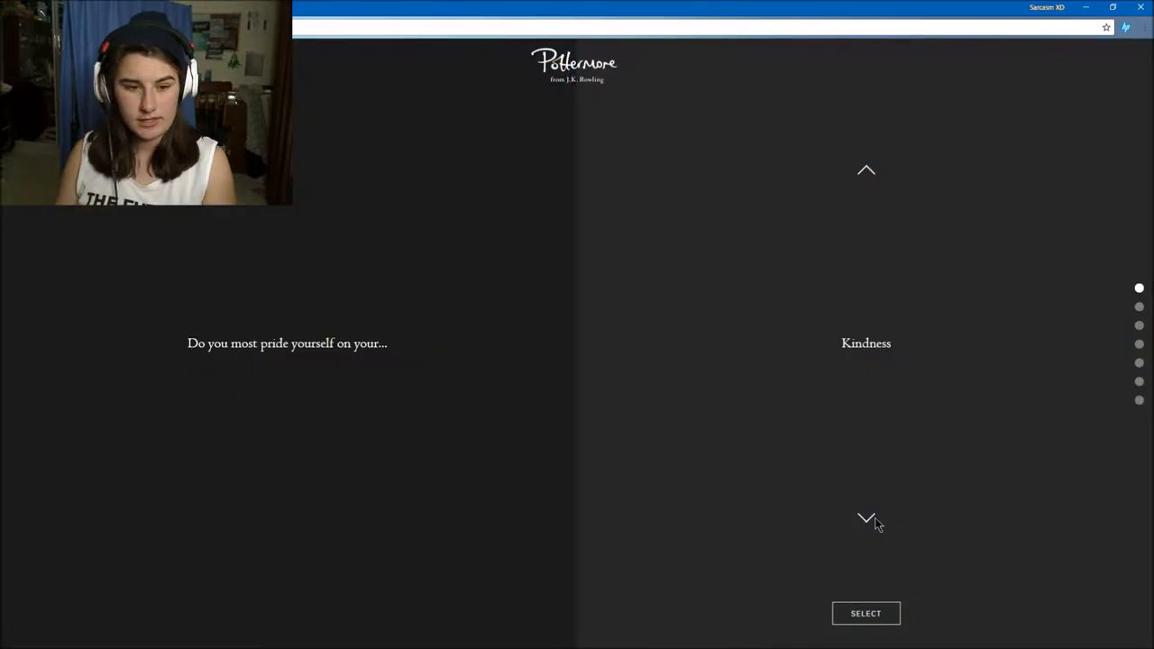
click(866, 519)
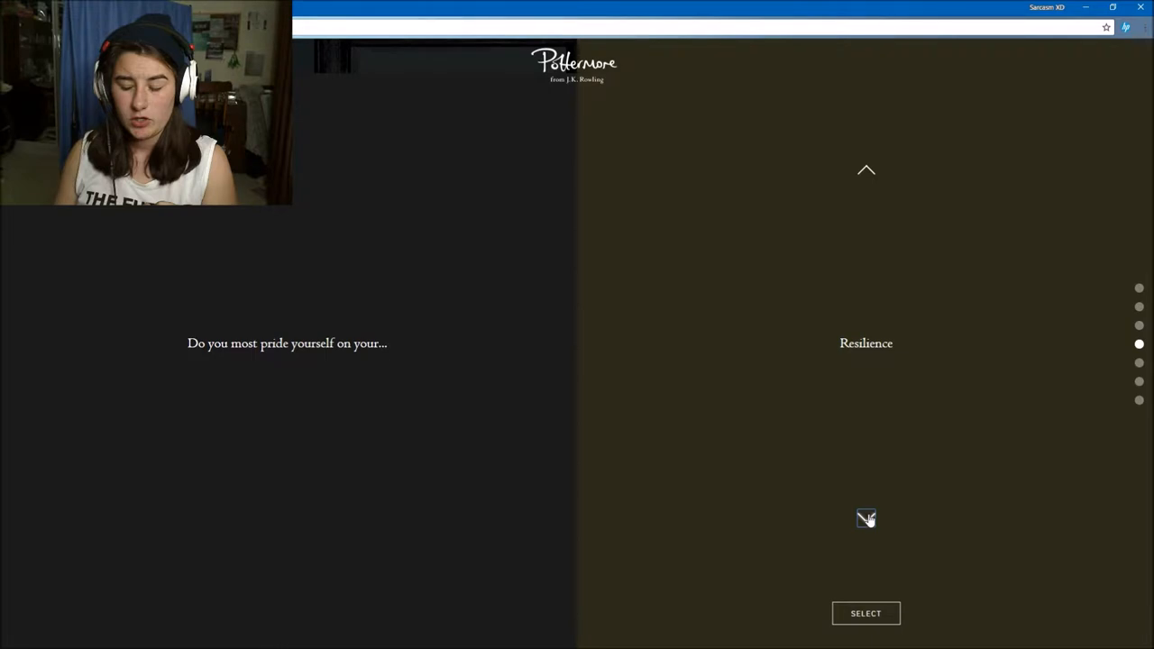
click(866, 614)
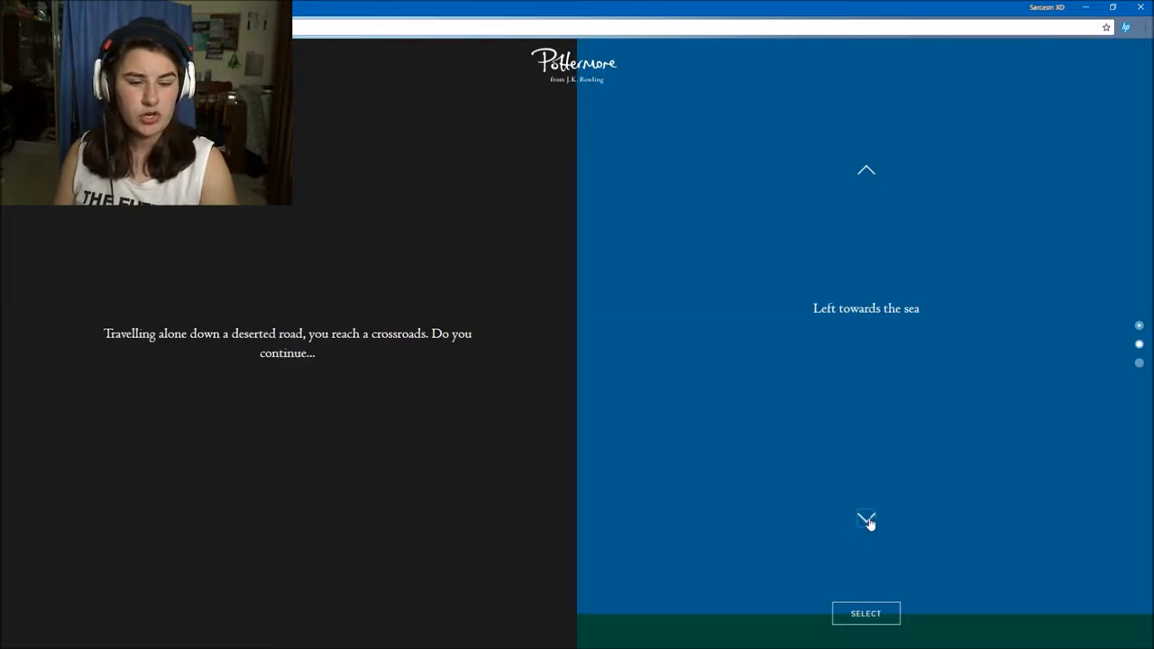
Choose a crossroads direction and submit it, reaching the fear question.
click(866, 521)
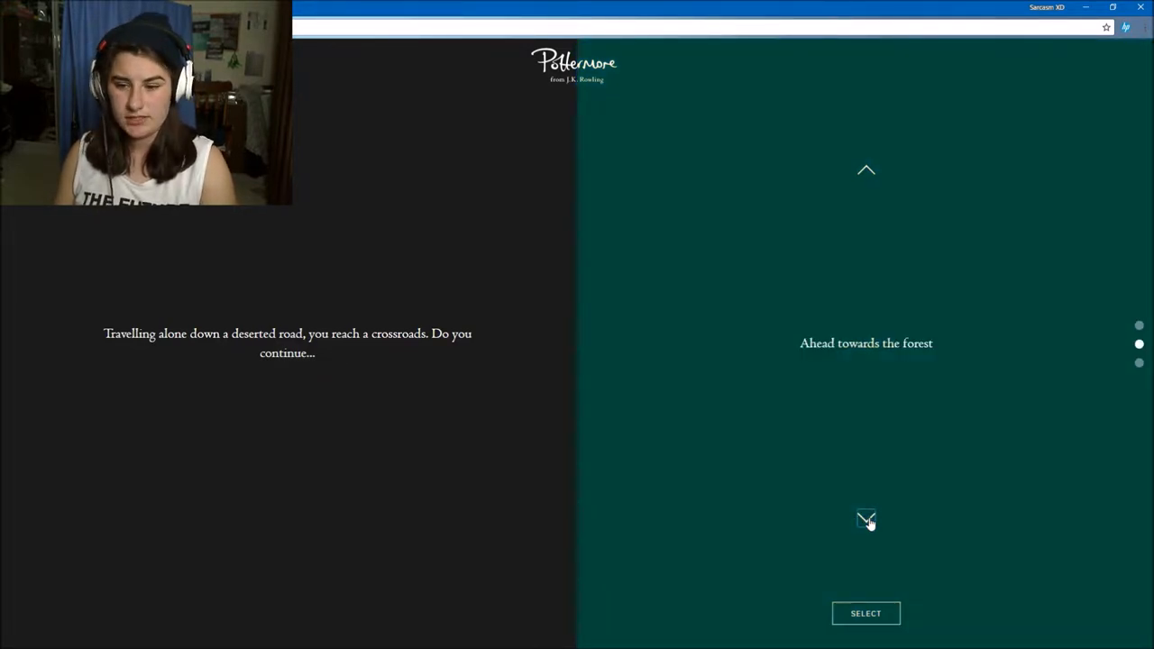
click(866, 521)
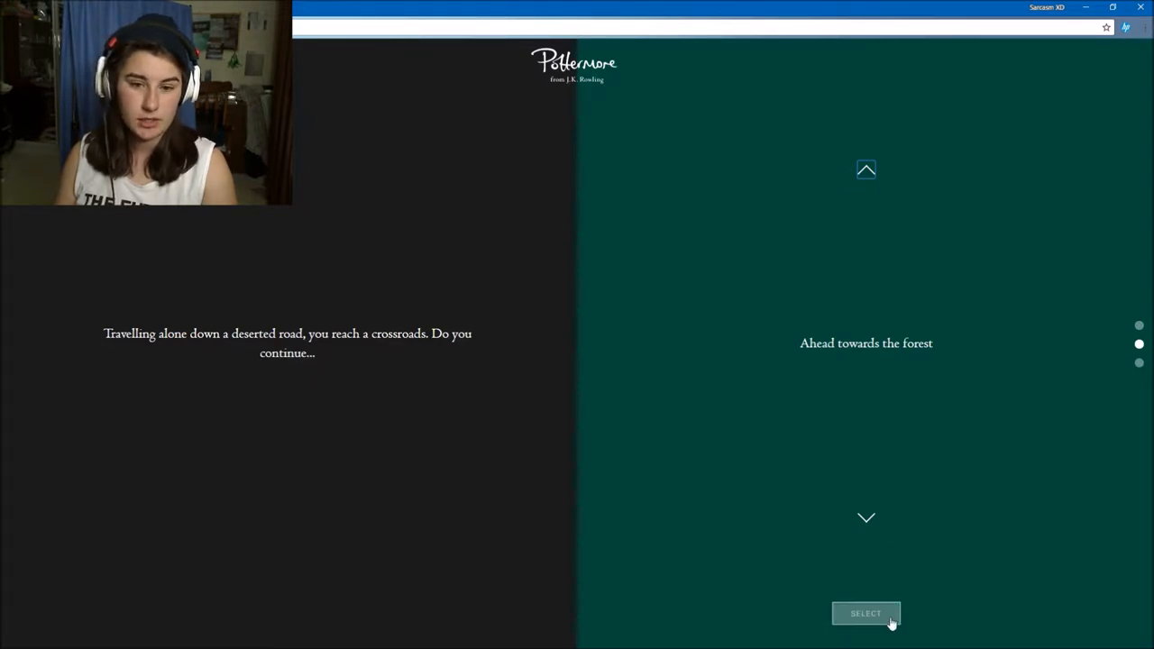
mouse_move(866, 171)
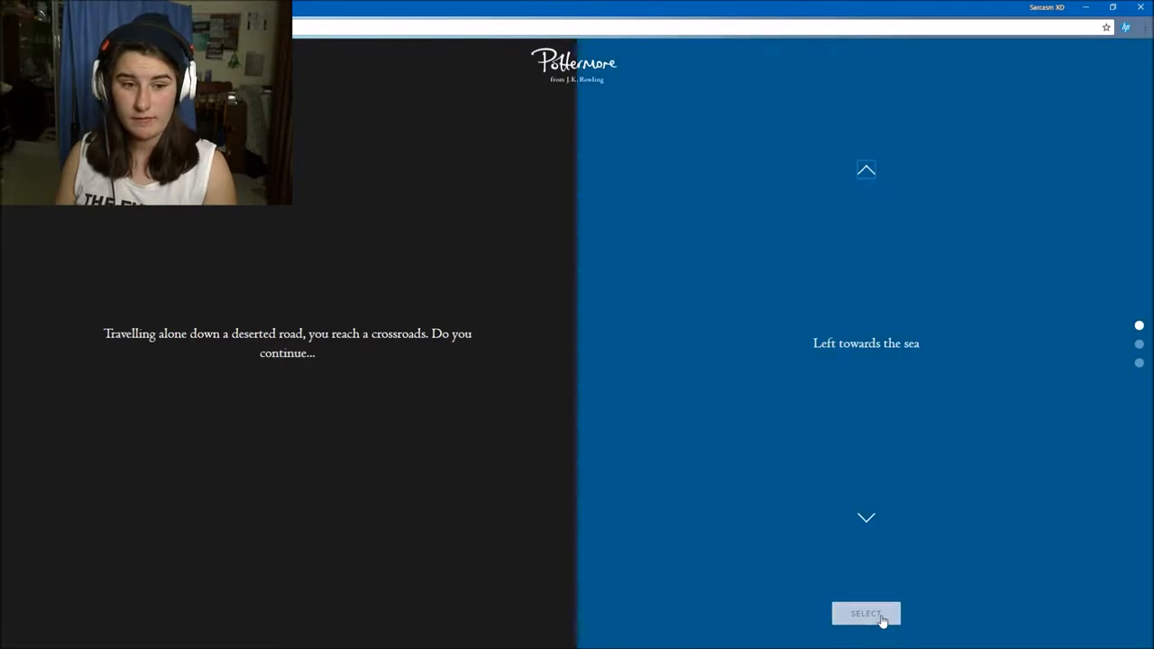
click(866, 614)
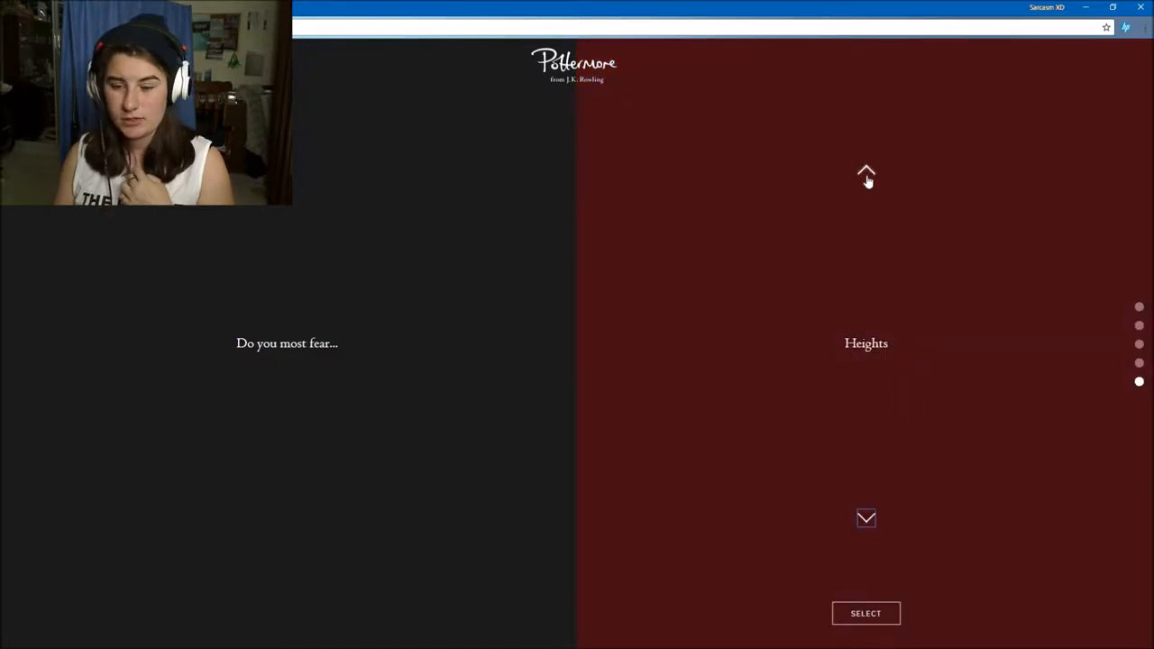
Submit the fear answer and choose Bound scroll from the chest of artefacts.
click(866, 613)
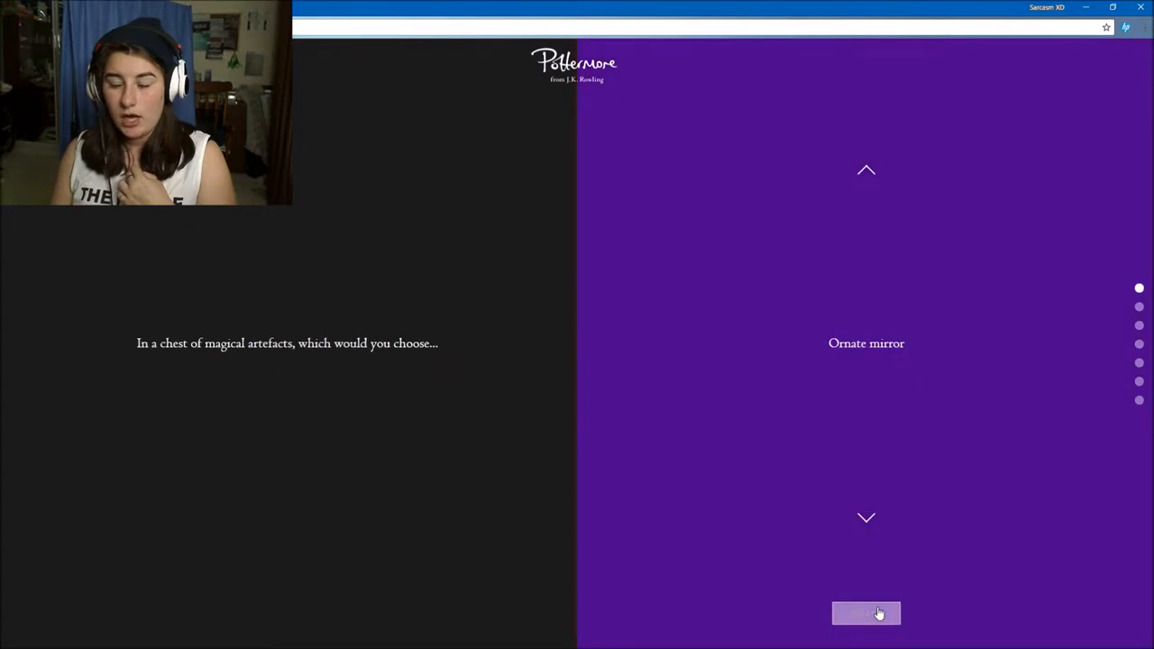
mouse_move(491, 473)
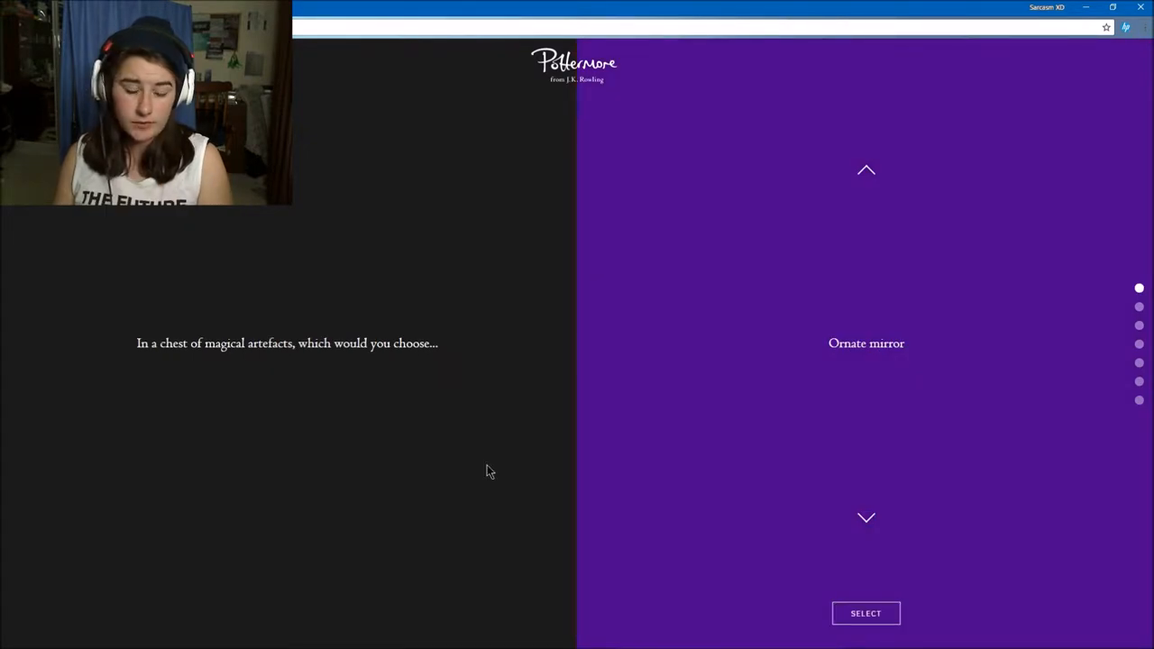
mouse_move(866, 519)
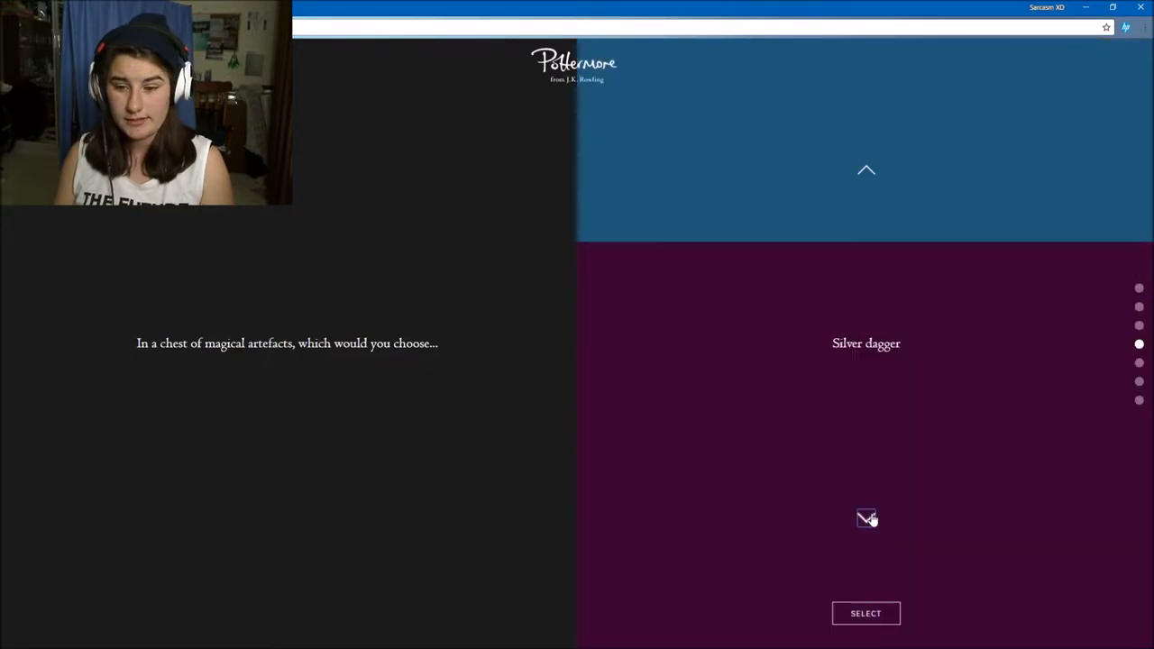
click(866, 170)
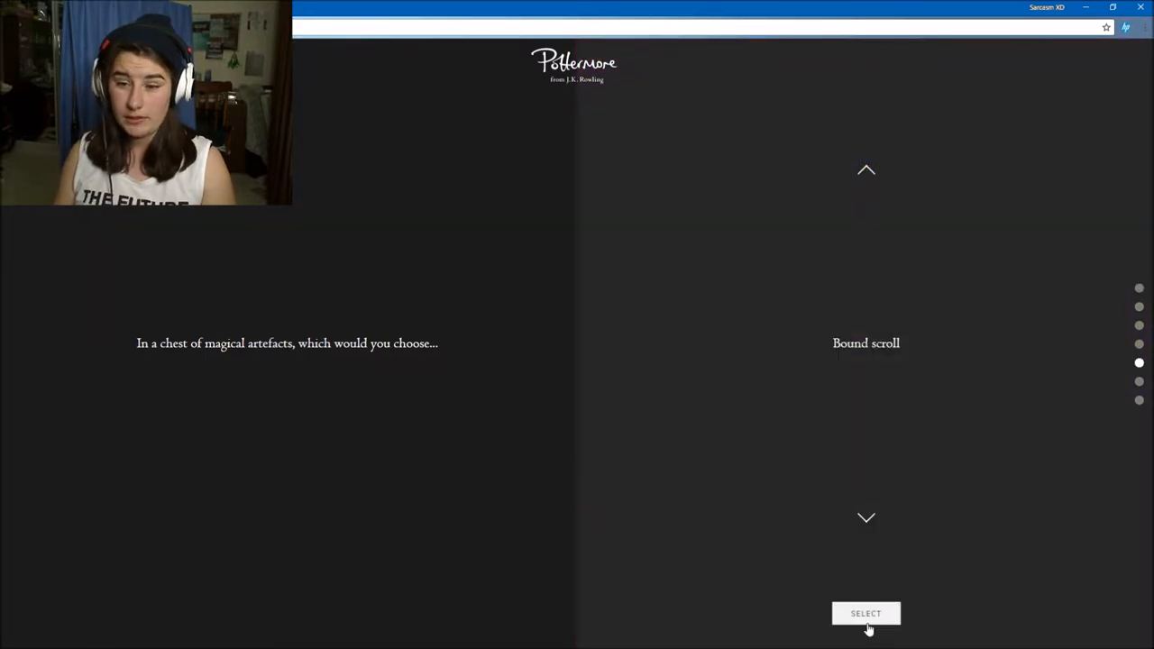
click(866, 614)
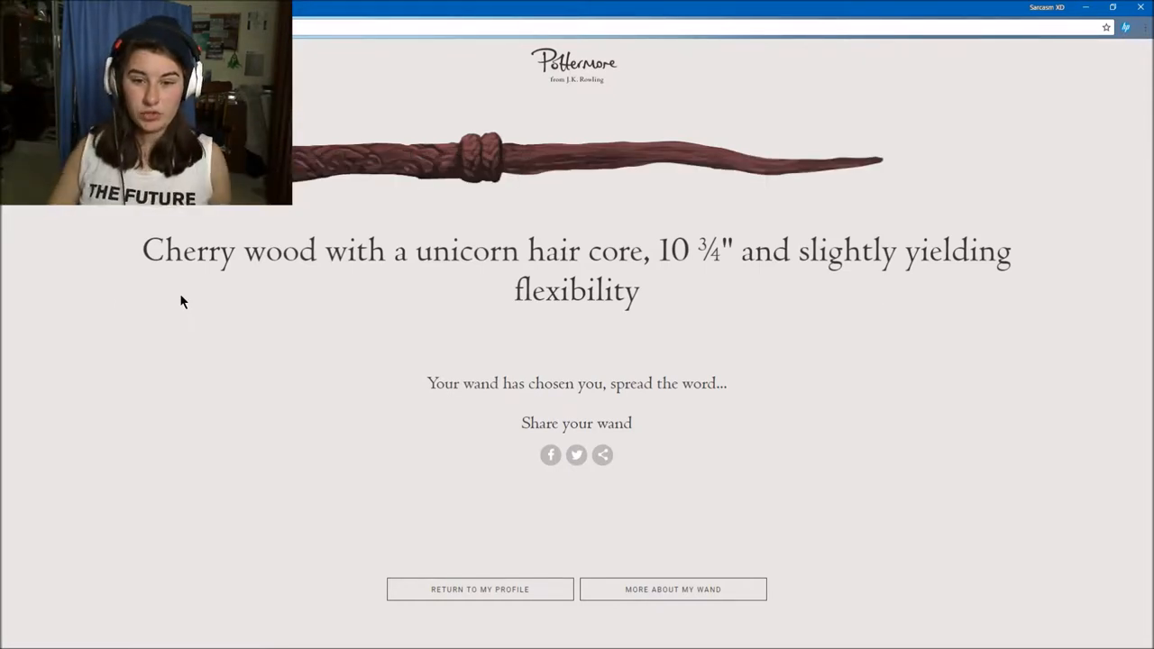
mouse_move(256, 409)
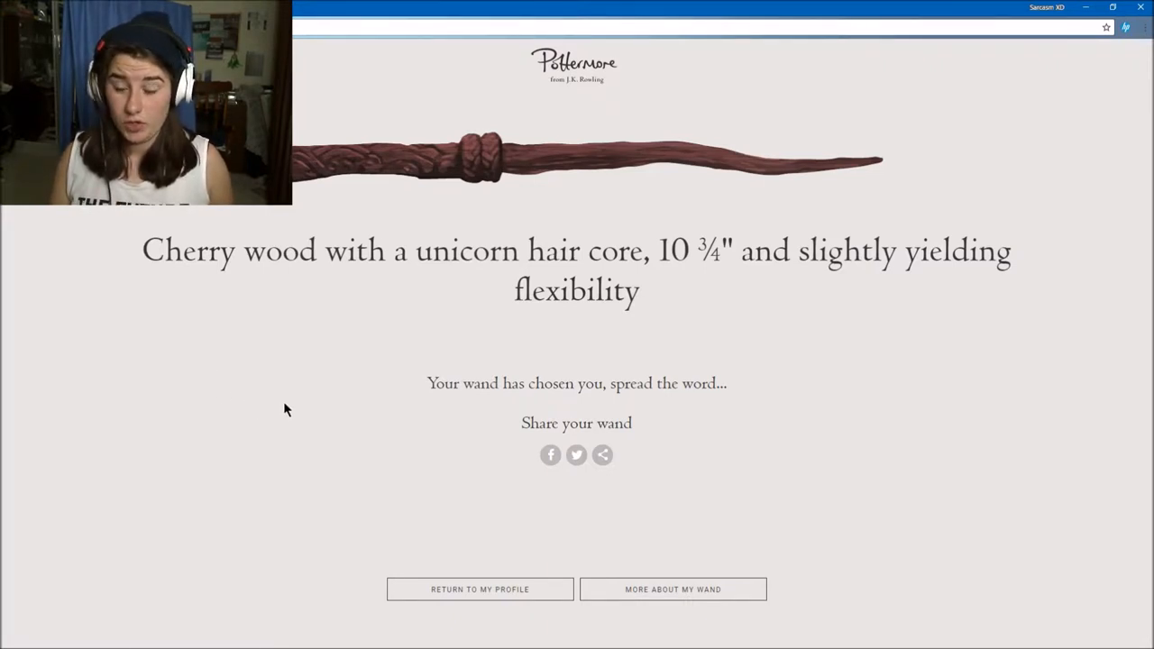
mouse_move(722, 184)
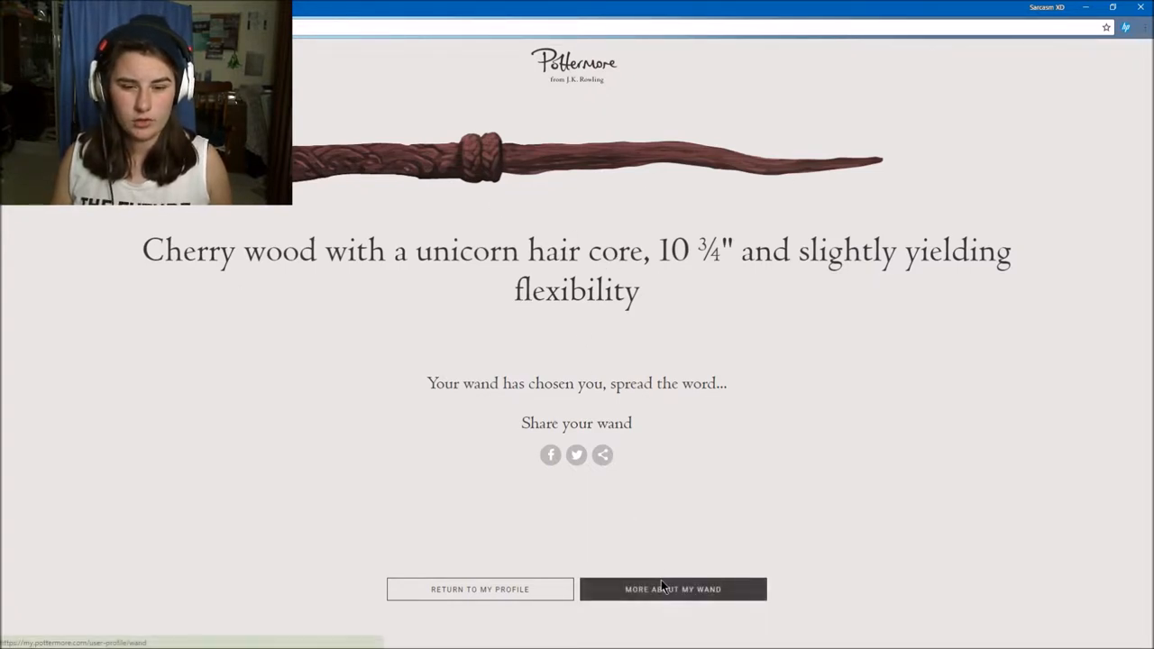
Request more details about the cherry wood, unicorn hair wand result.
click(673, 588)
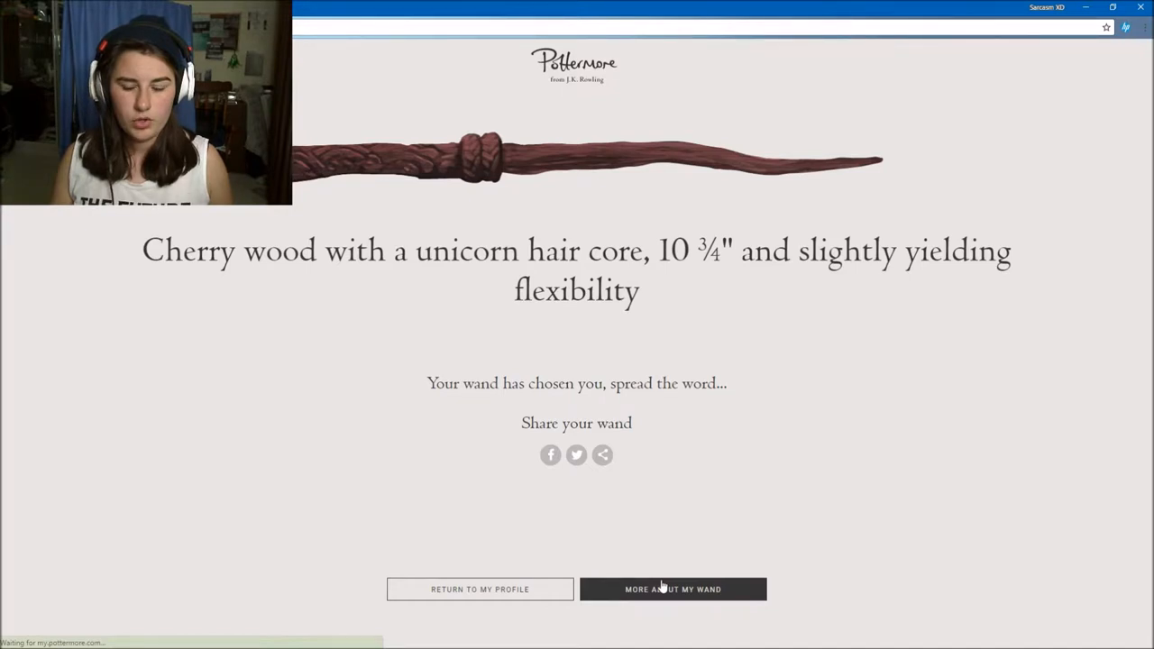
click(673, 588)
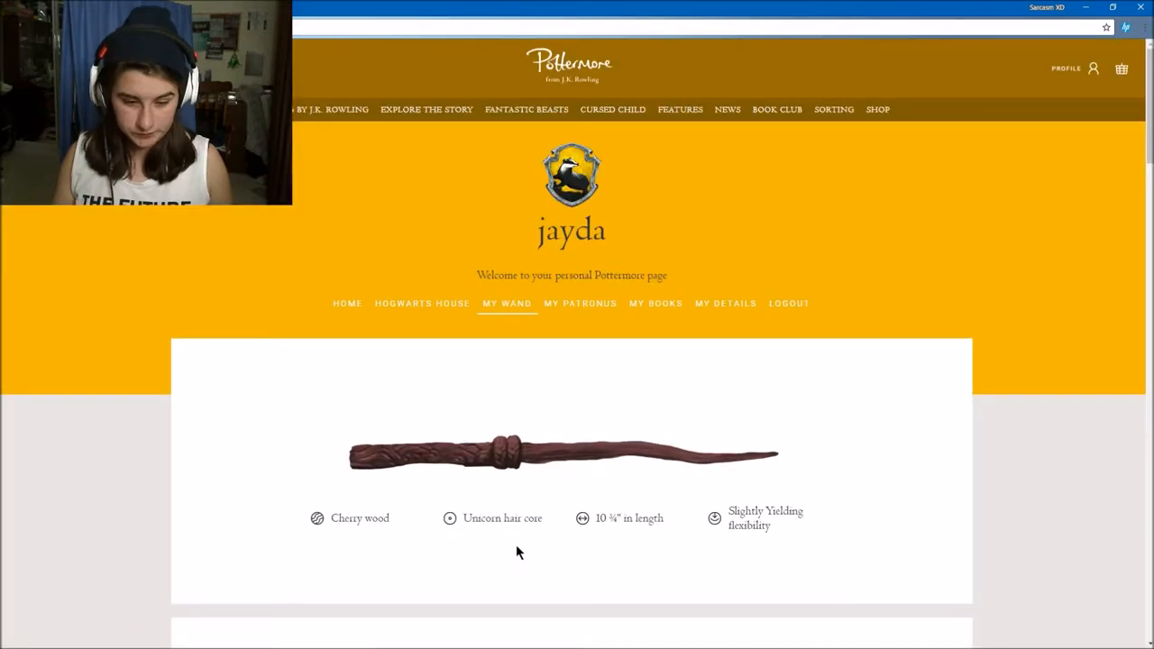
scroll(down, 3)
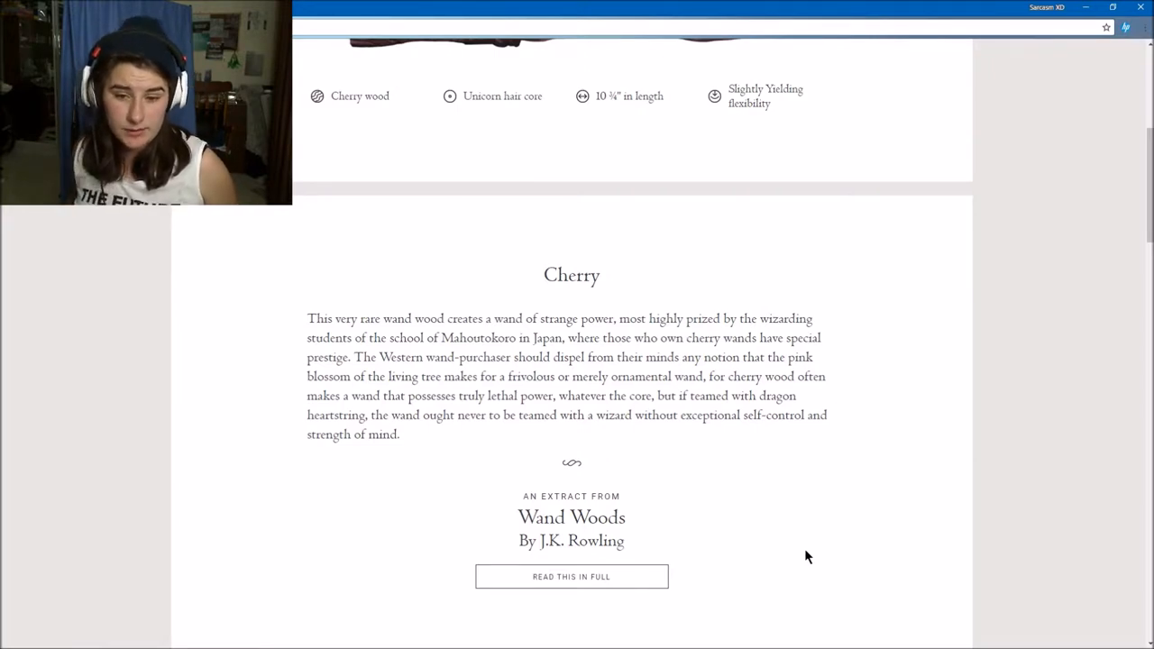
scroll(down, 3)
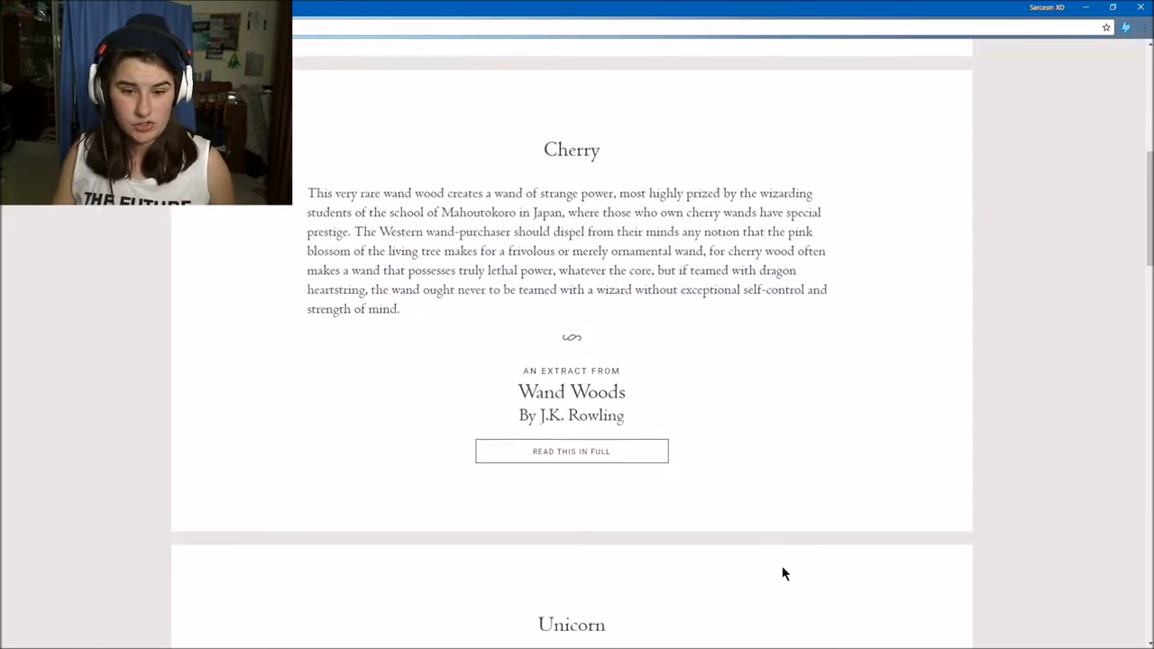
scroll(down, 3)
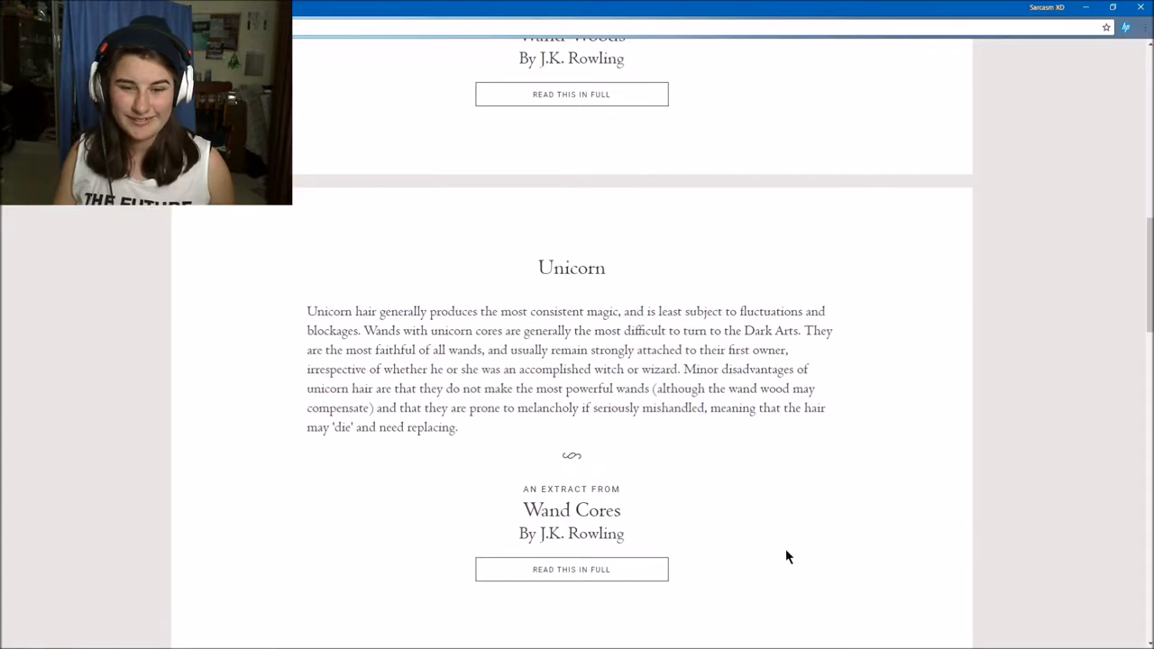
mouse_move(823, 568)
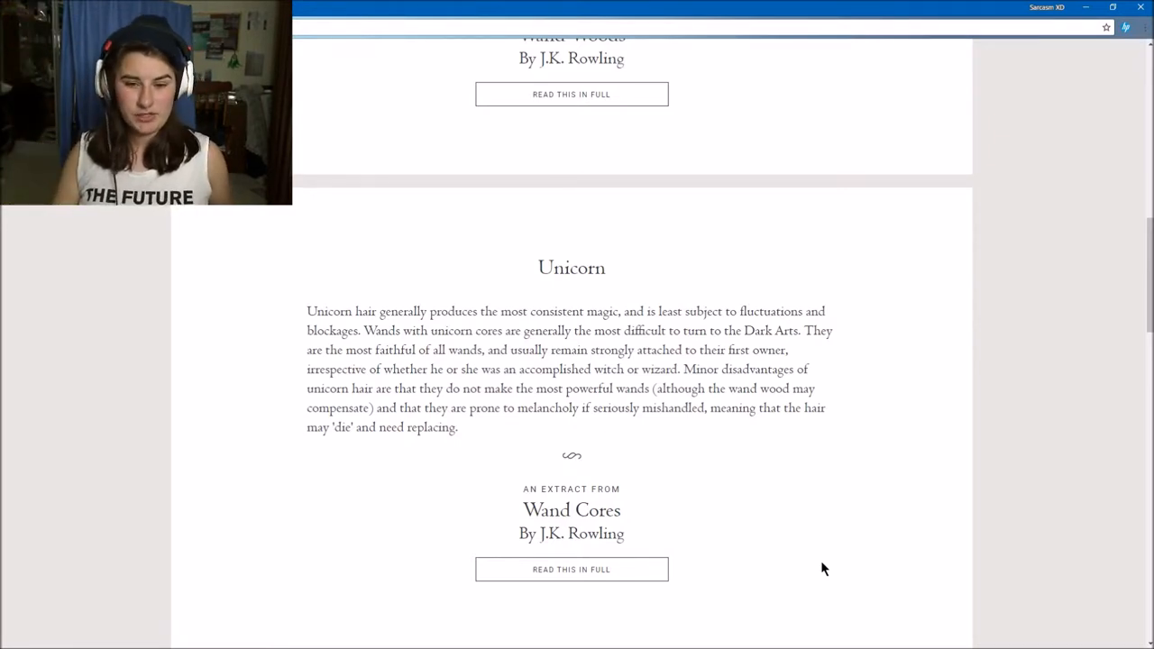
mouse_move(764, 580)
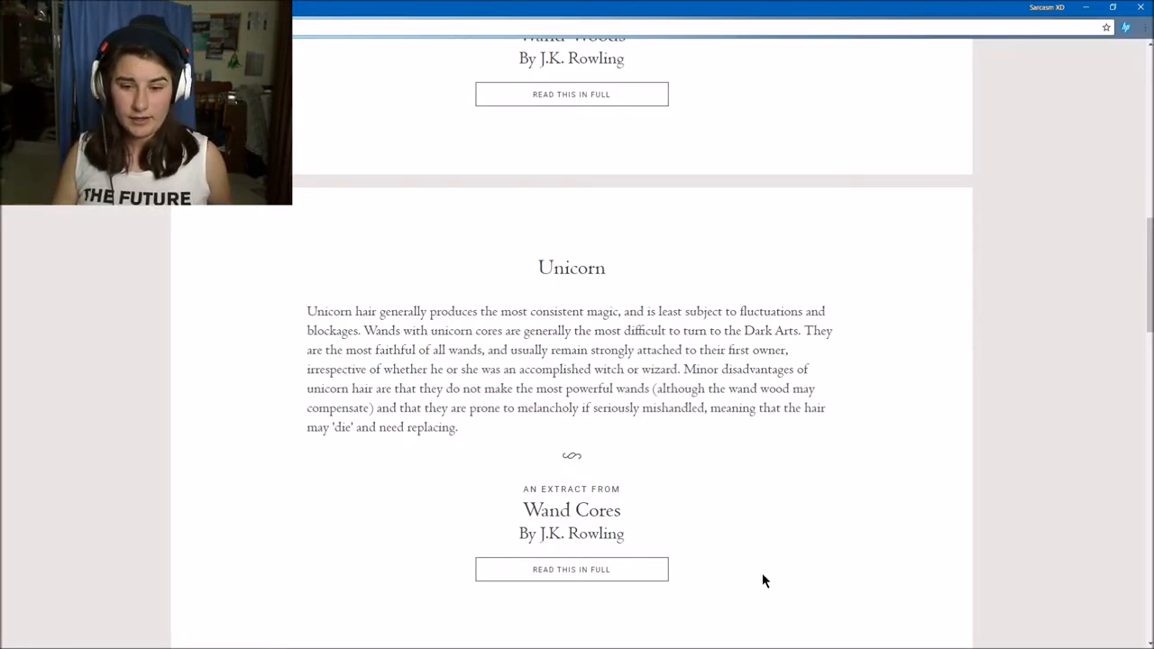
scroll(down, 3)
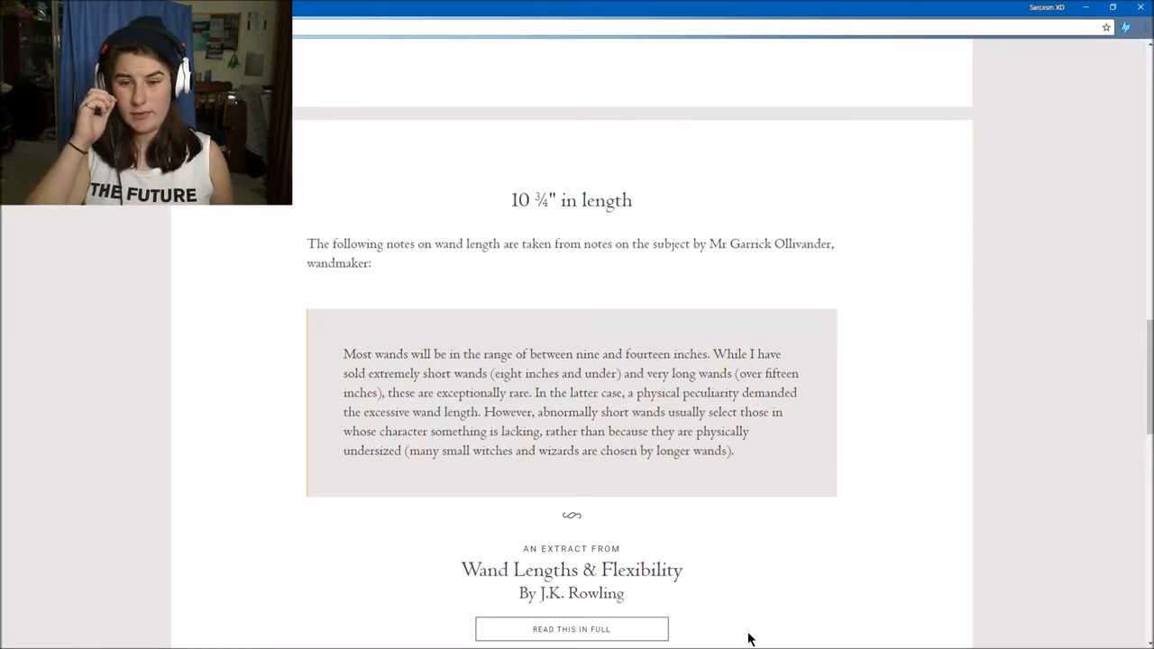
mouse_move(869, 577)
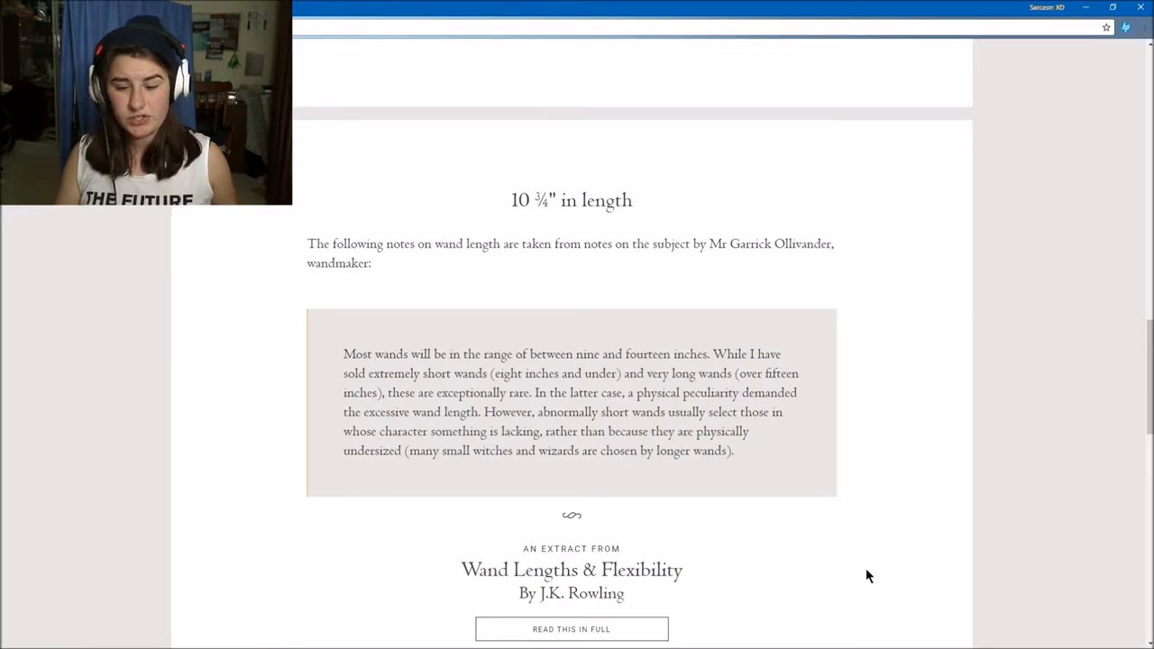
scroll(down, 3)
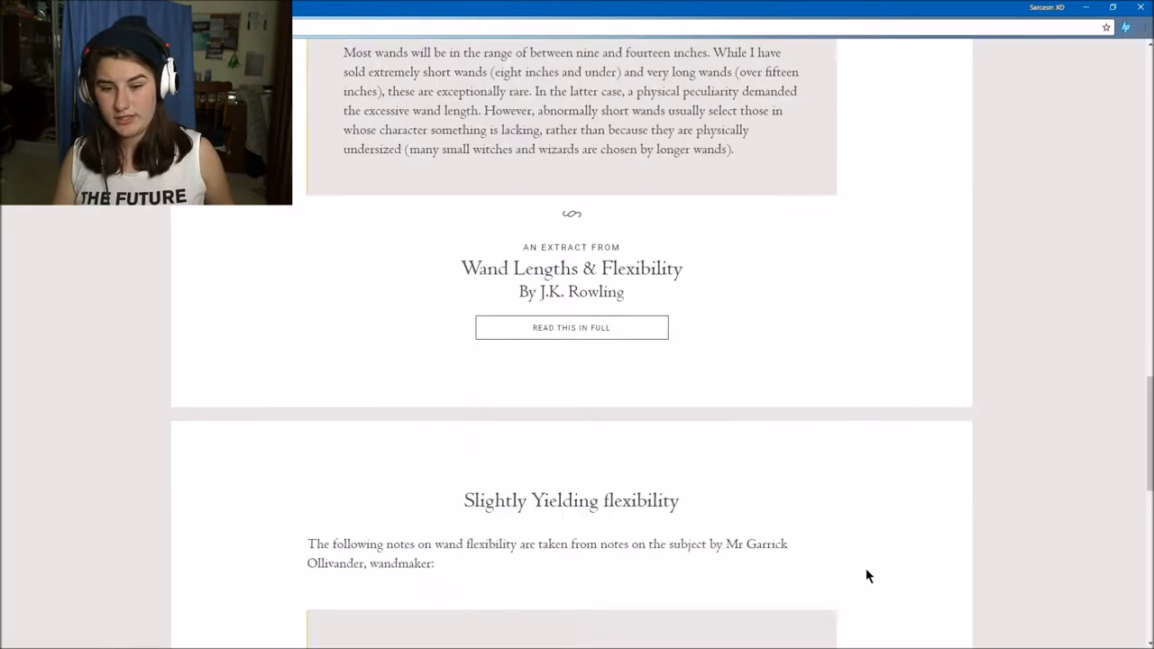
scroll(down, 3)
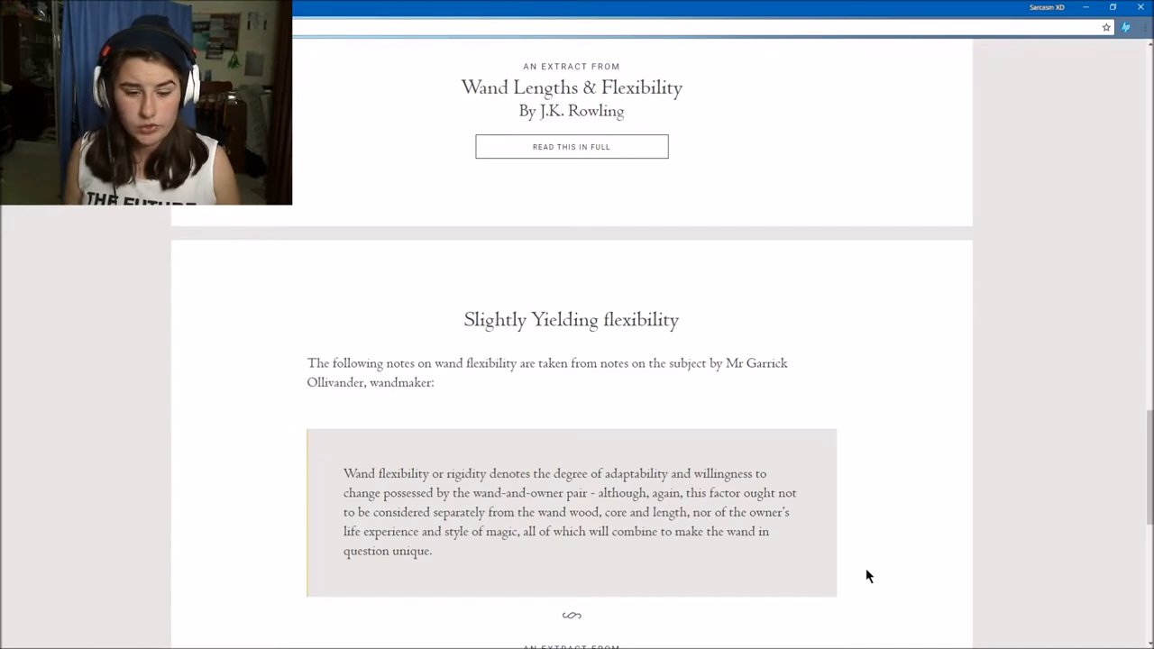
scroll(down, 3)
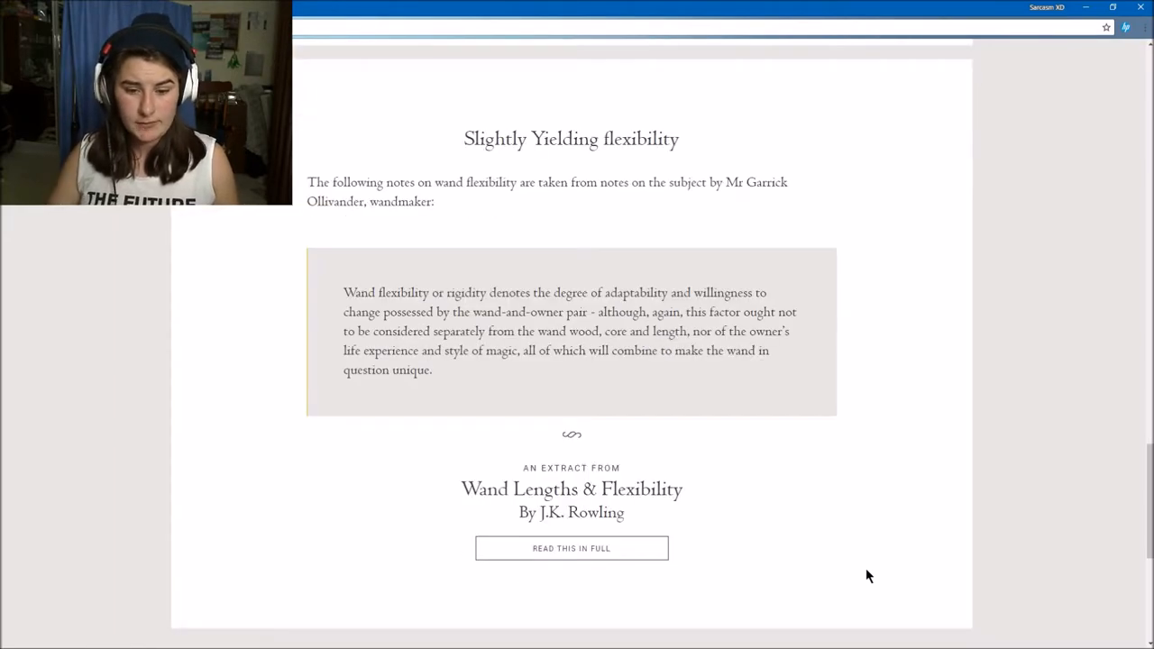
scroll(up, 3)
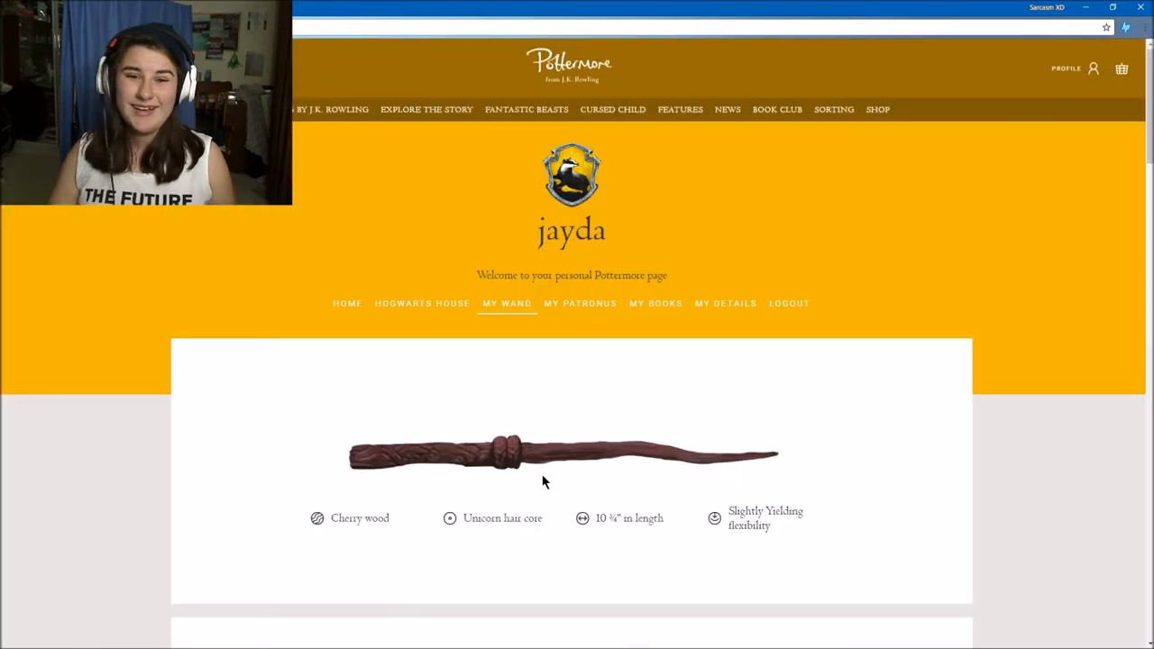
mouse_move(776, 110)
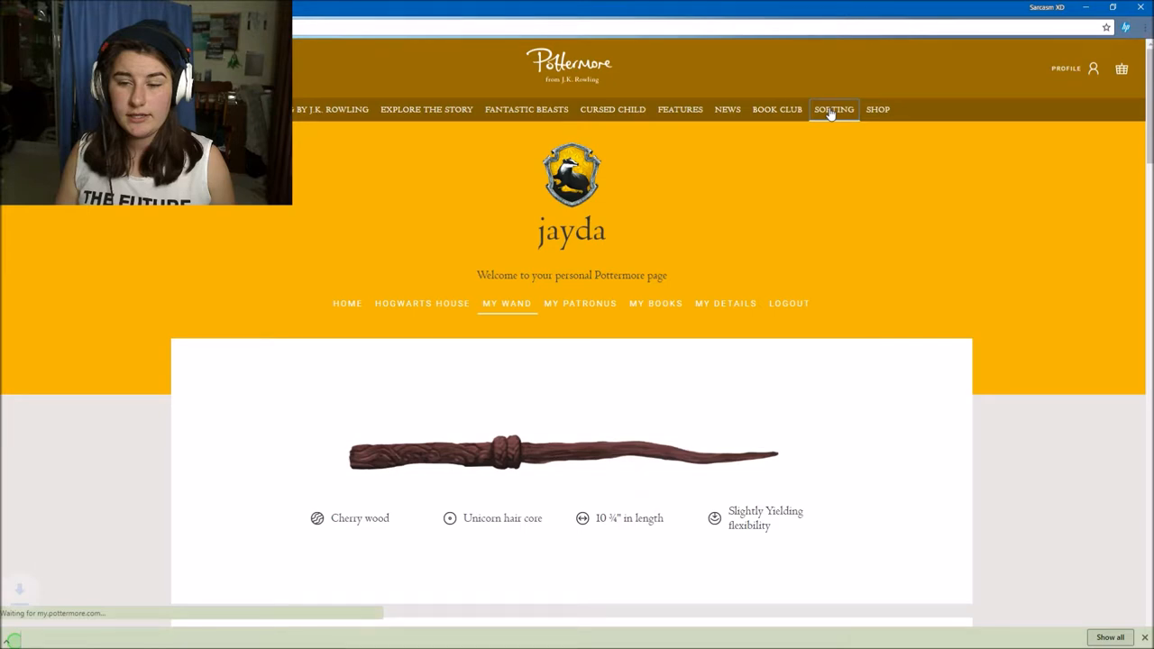
Scroll the wand page before moving to the Sorting quiz.
scroll(down, 3)
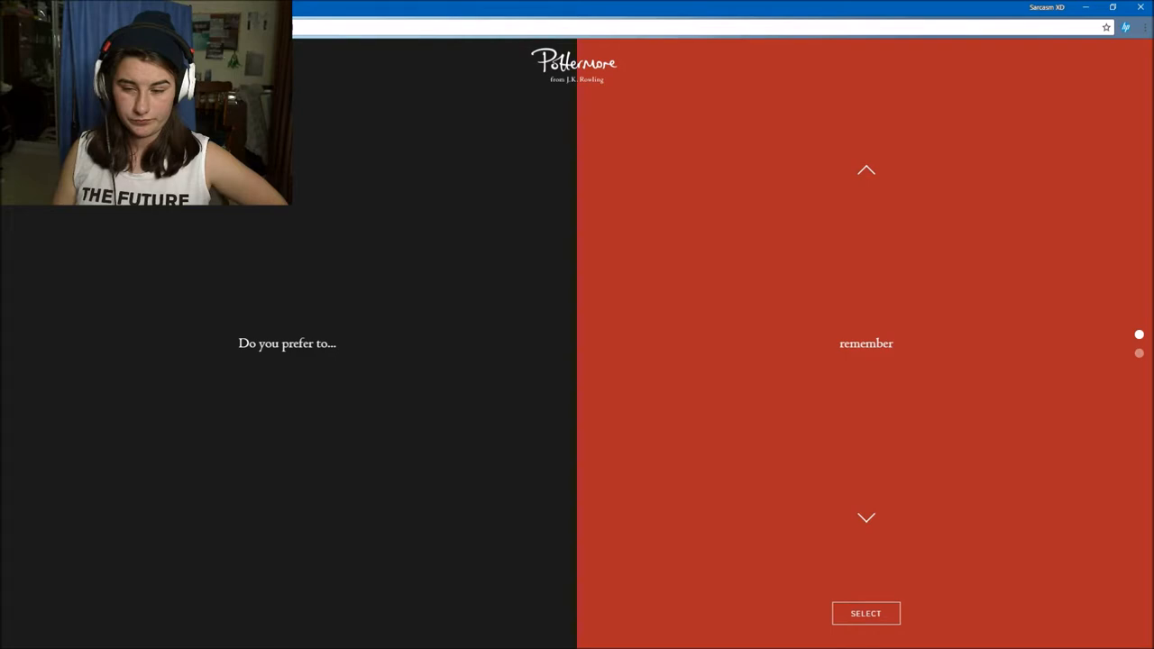
Answer the sorting questions with experience and finally saving the bottle over the baby.
click(866, 516)
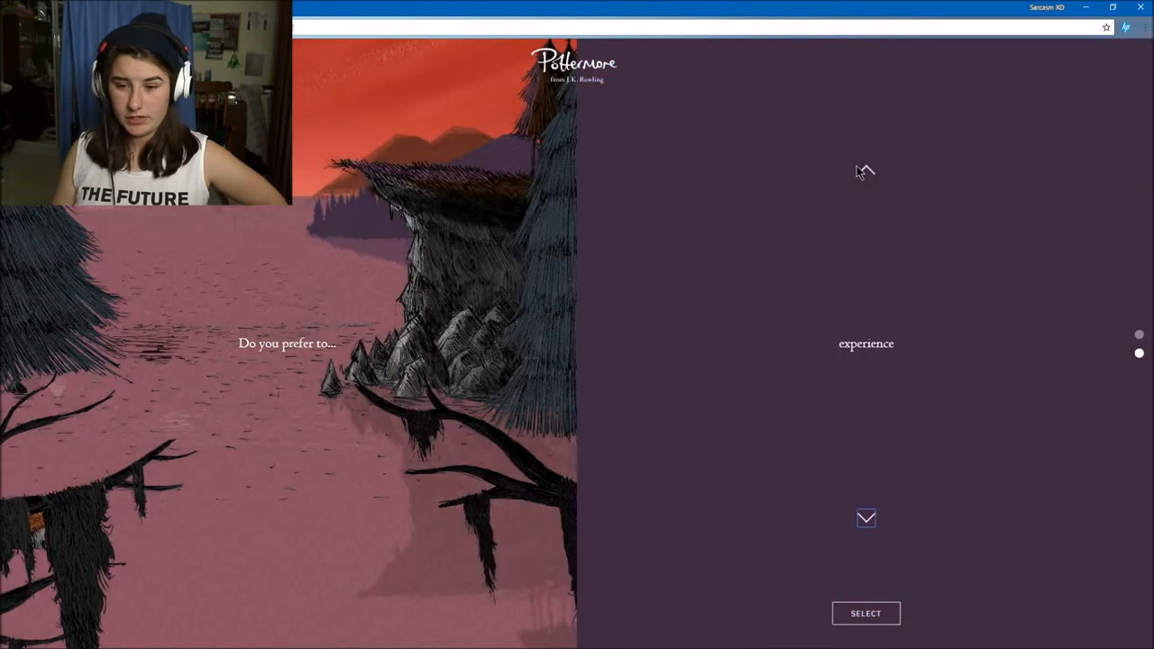
mouse_move(864, 171)
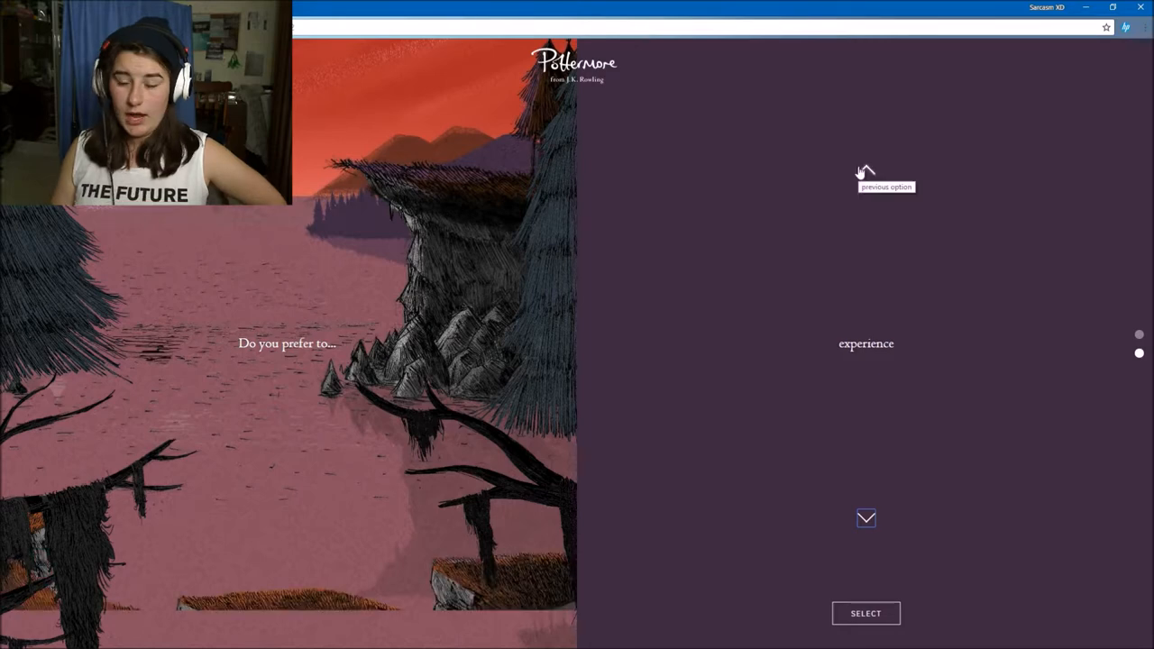
mouse_move(866, 613)
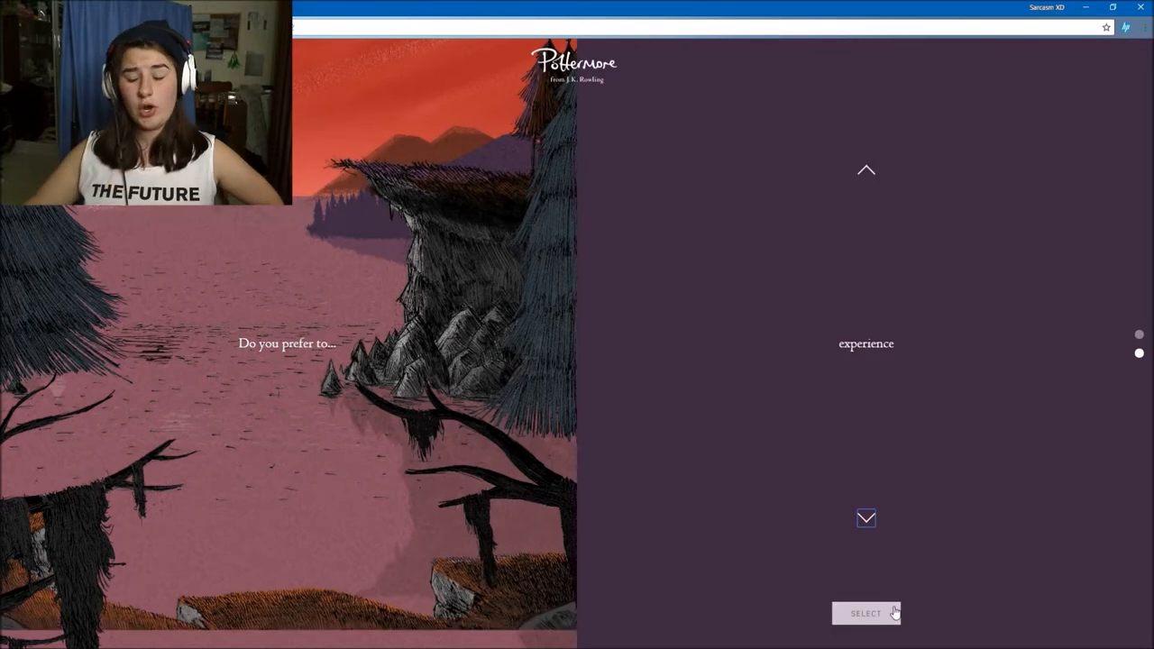
click(866, 614)
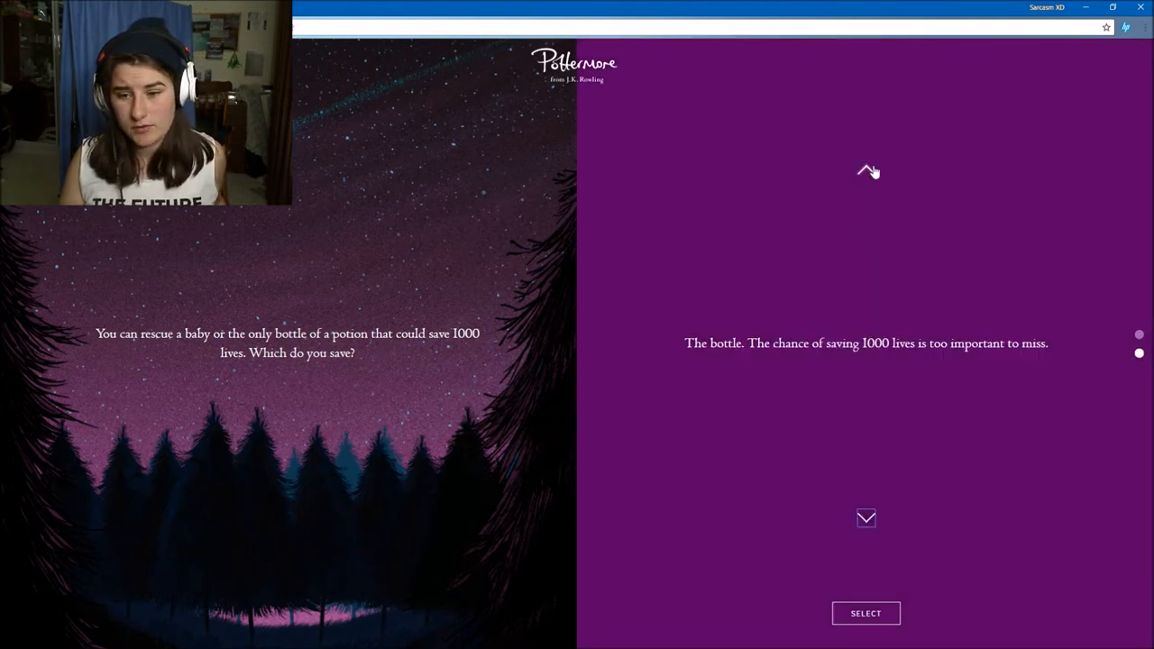
mouse_move(865, 172)
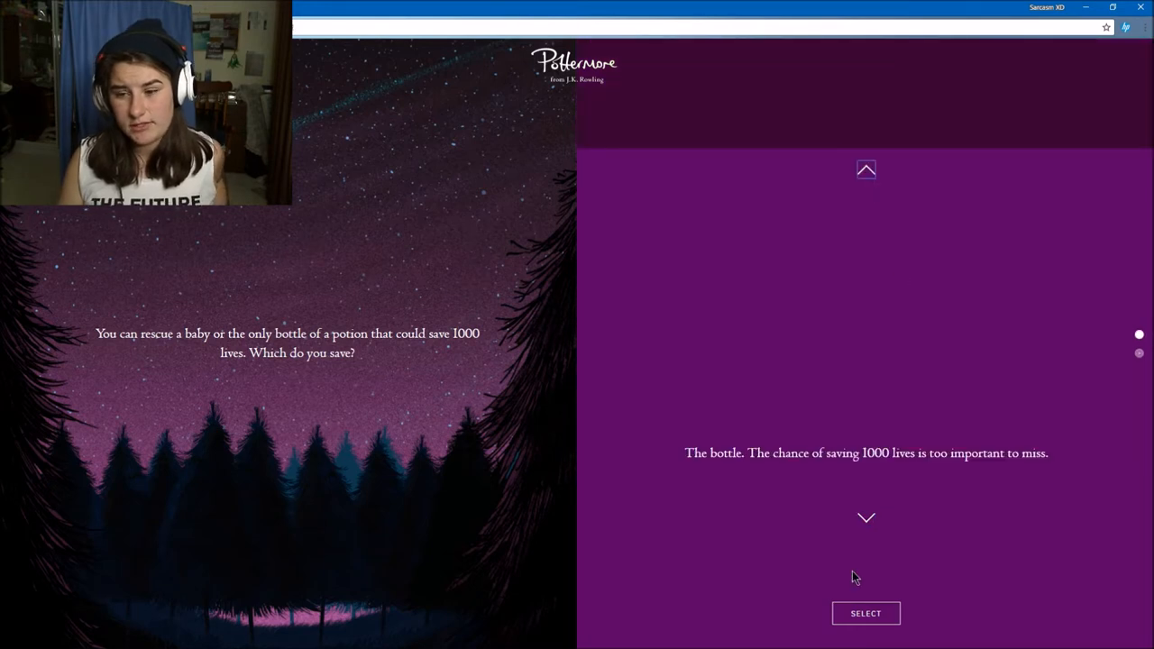
click(866, 613)
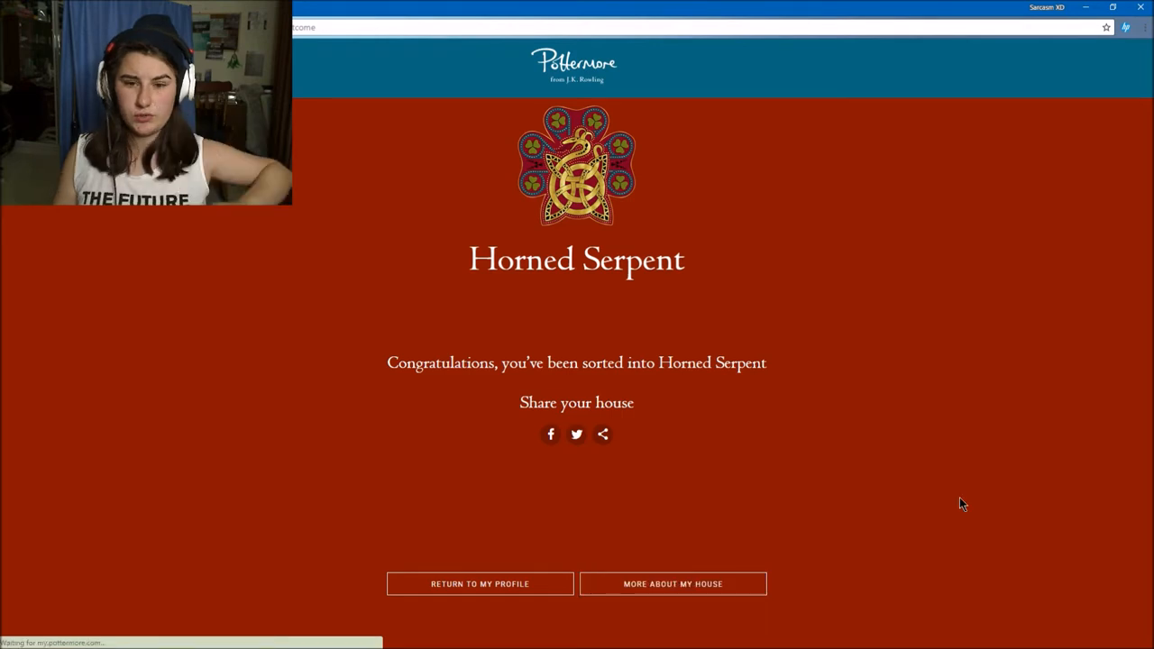
Return to the profile from the Horned Serpent result and scroll the Ilvermorny House page.
click(480, 584)
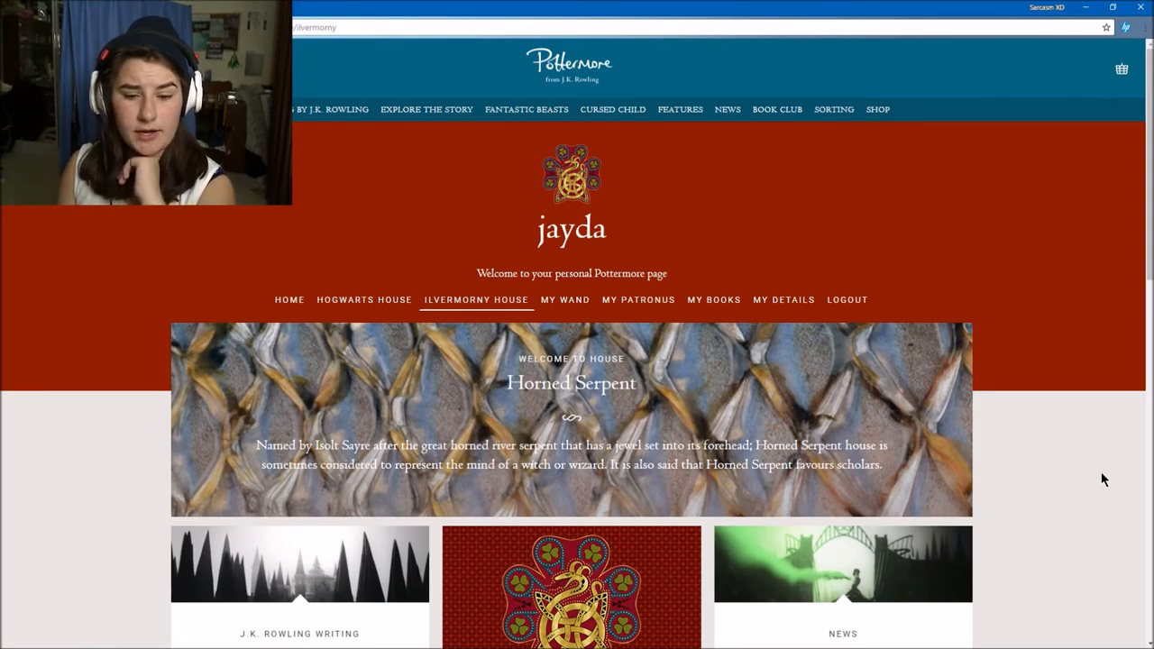
scroll(down, 3)
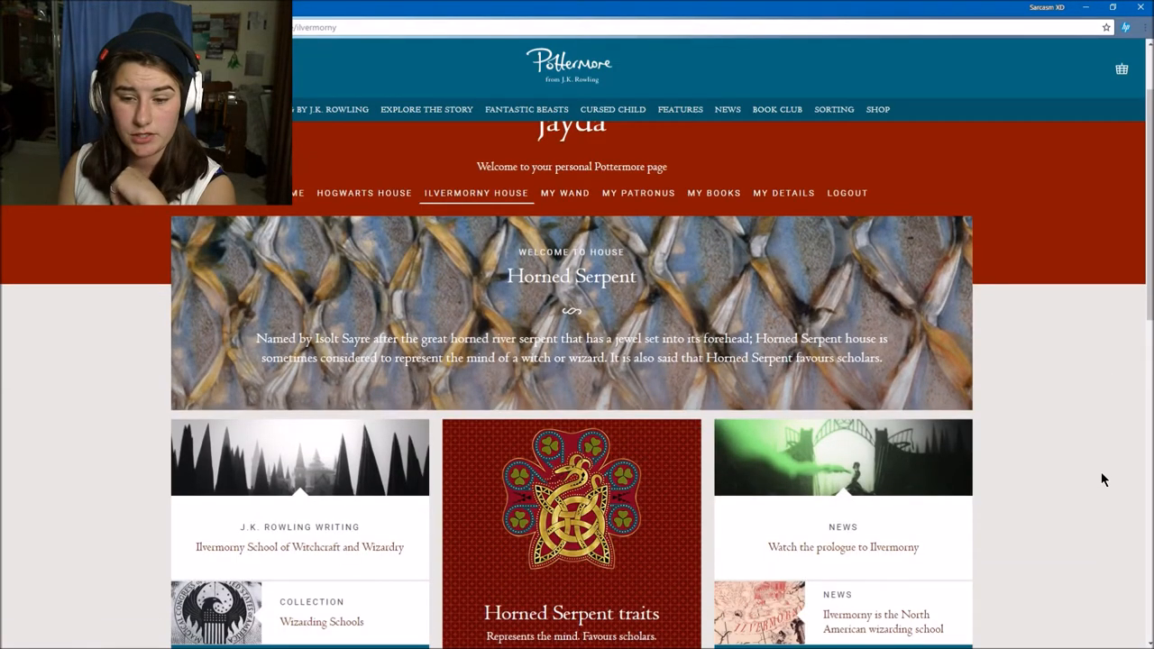
scroll(down, 3)
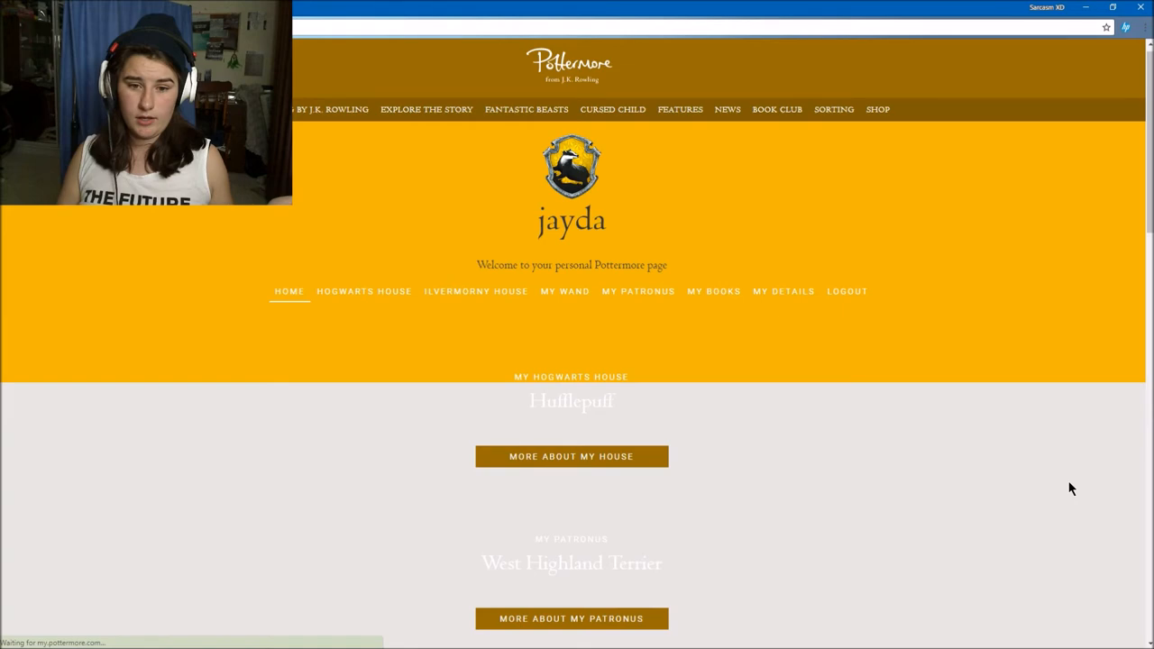
Scroll through the profile cards: Hufflepuff, West Highland Terrier, cherry/unicorn wand, Horned Serpent.
scroll(down, 3)
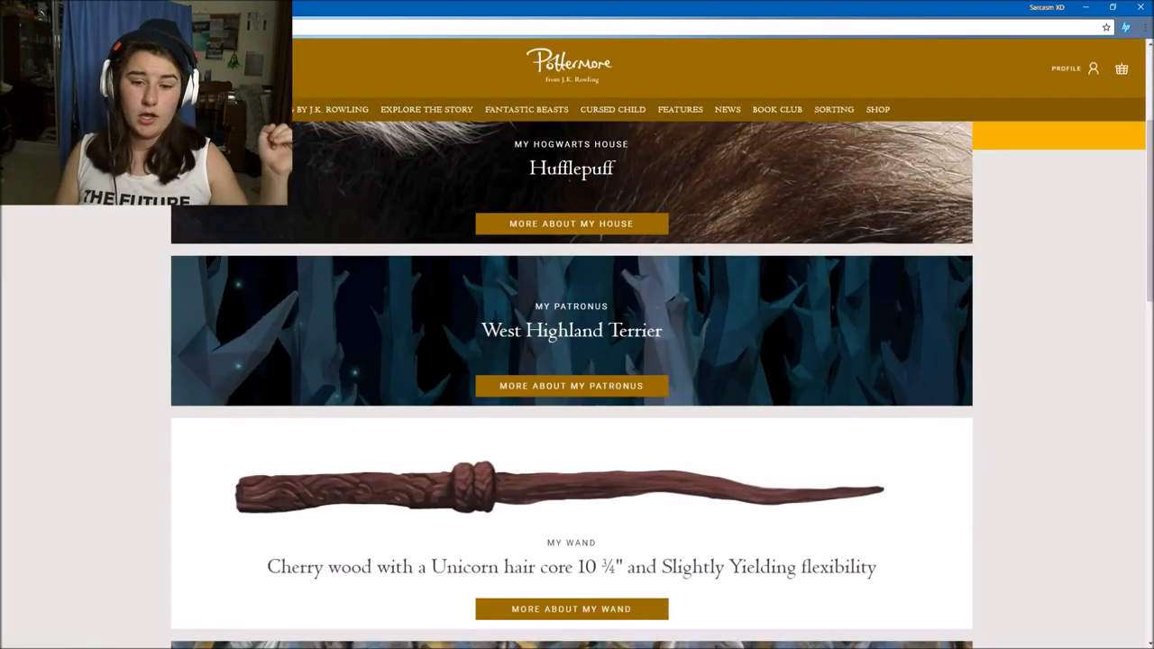
scroll(down, 3)
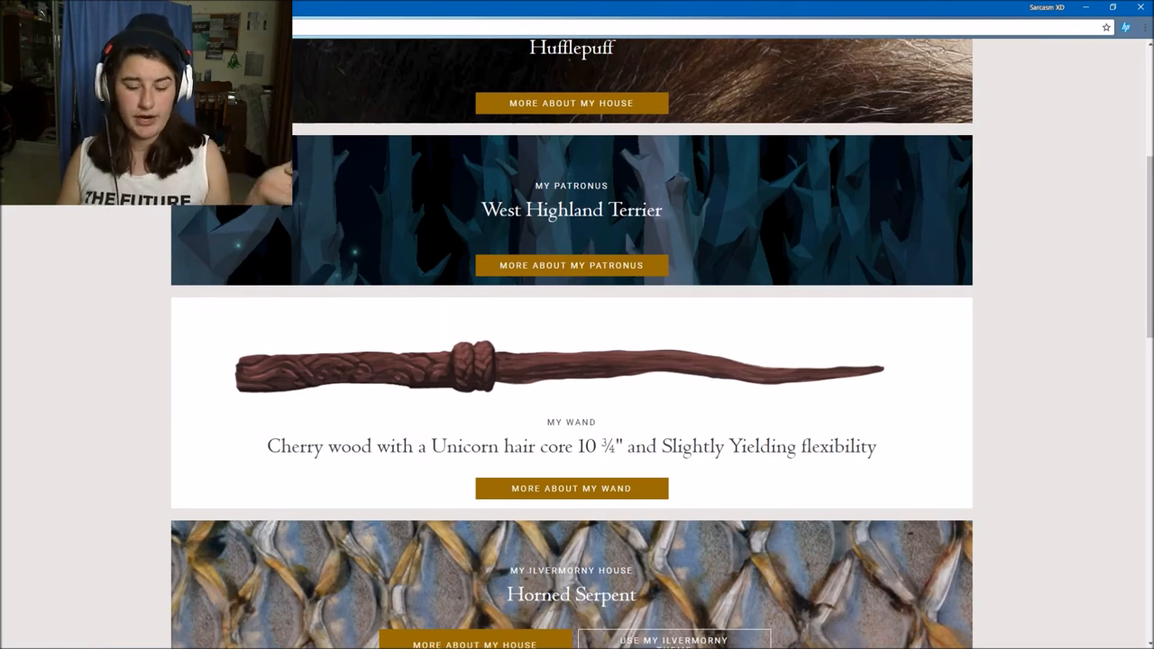
mouse_move(1126, 449)
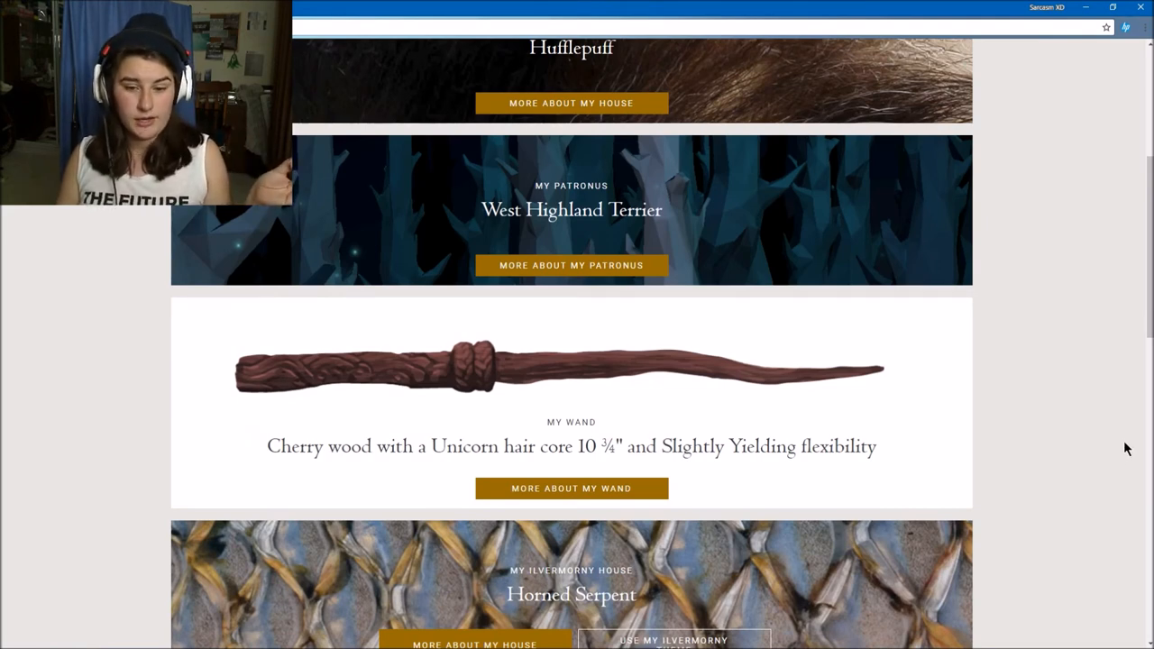
scroll(down, 3)
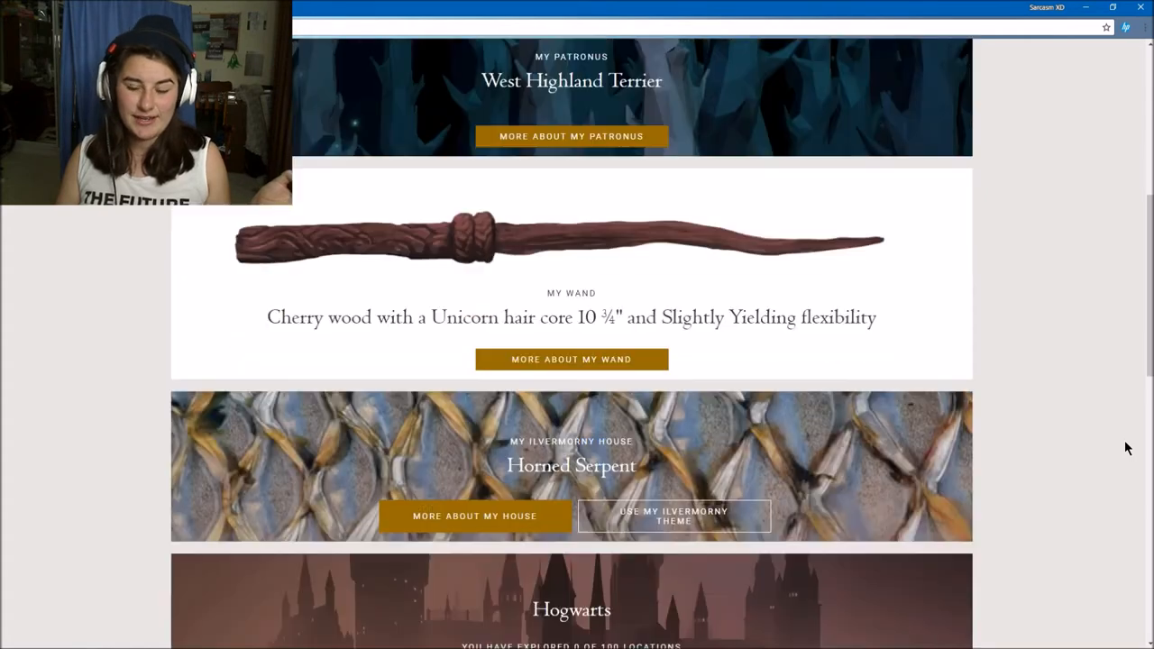
scroll(down, 3)
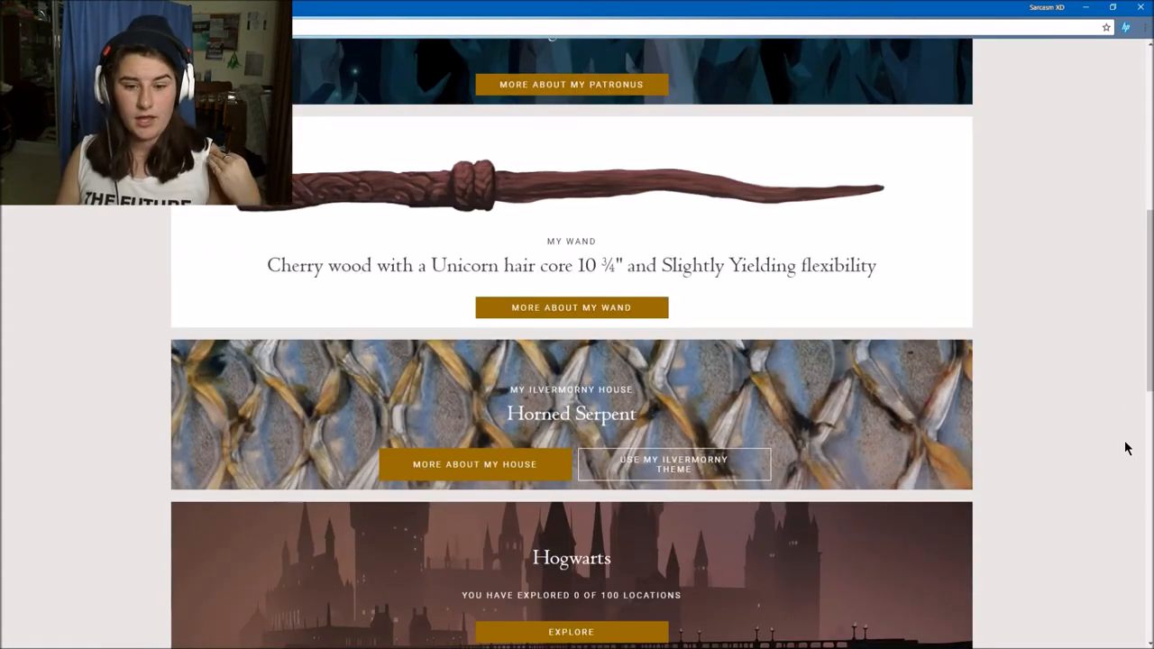